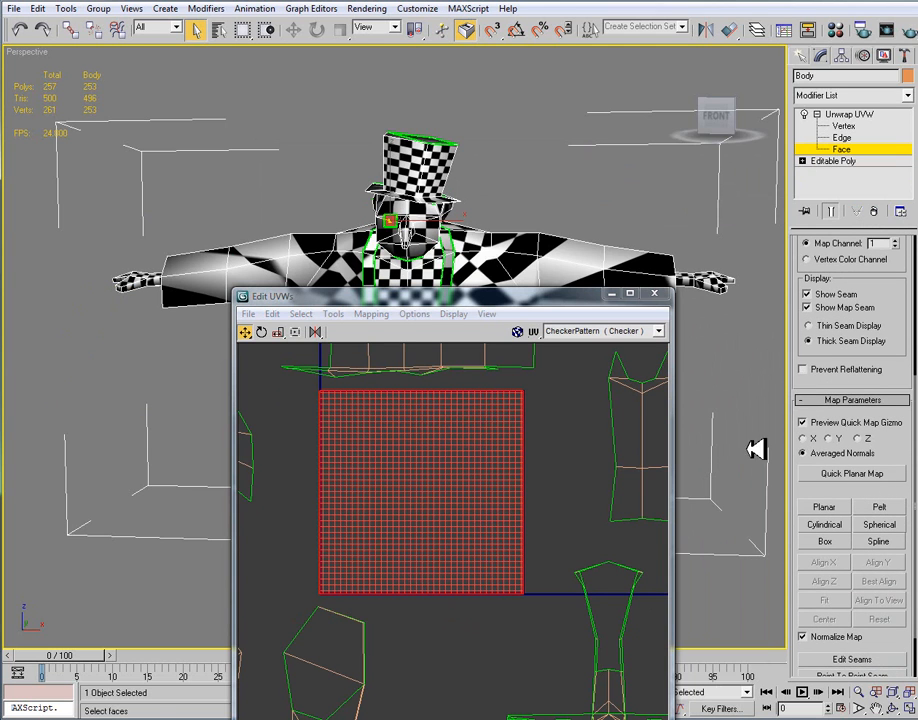
Step: Scale the oversized red UV cluster down toward the 0–1 texture square
left_click(296, 332)
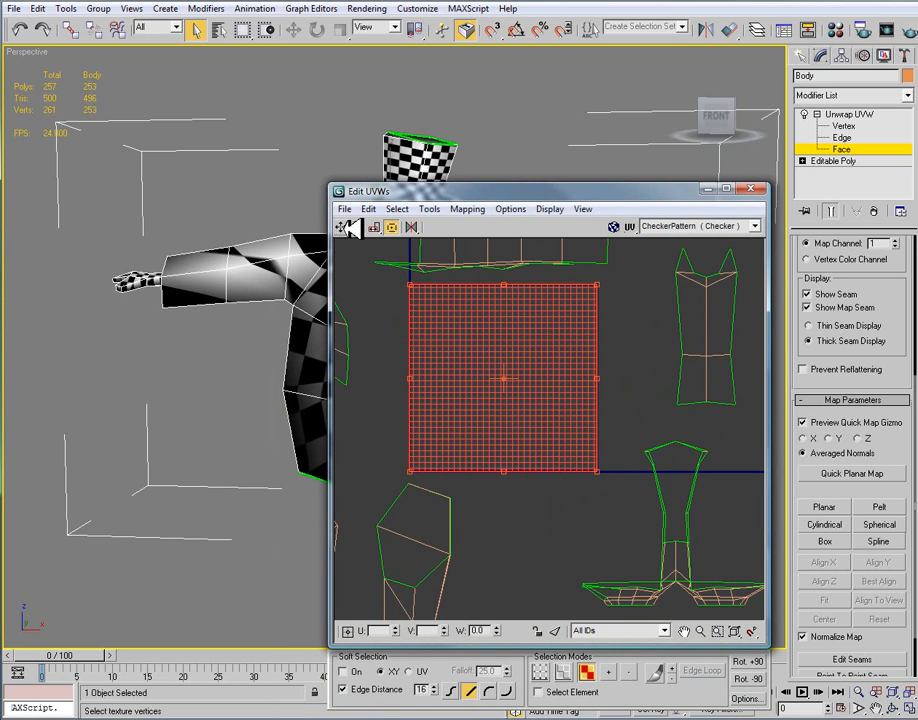
left_click(376, 228)
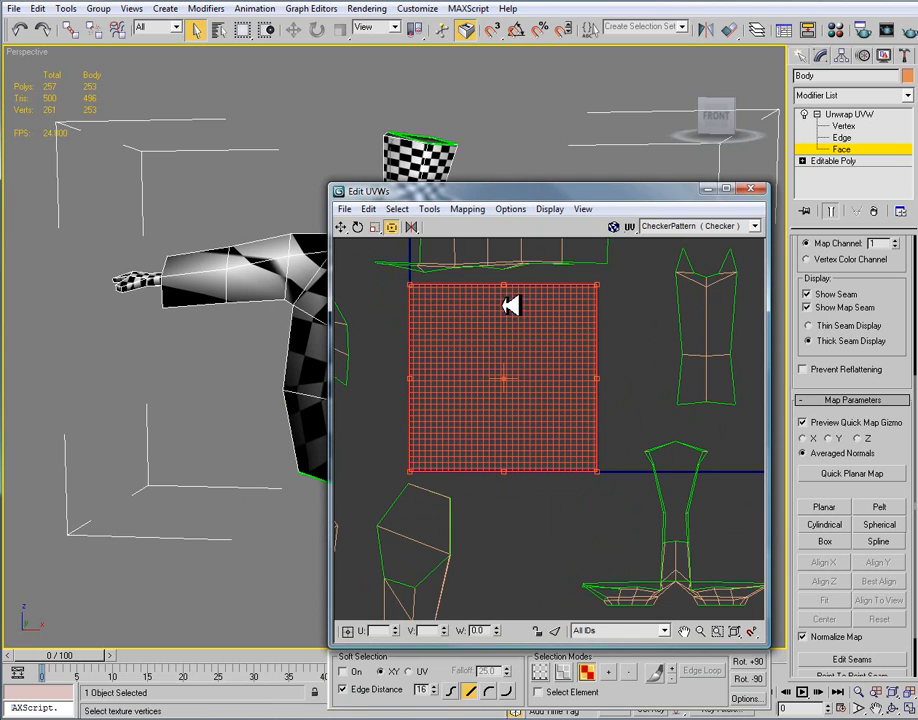
mouse_move(344, 230)
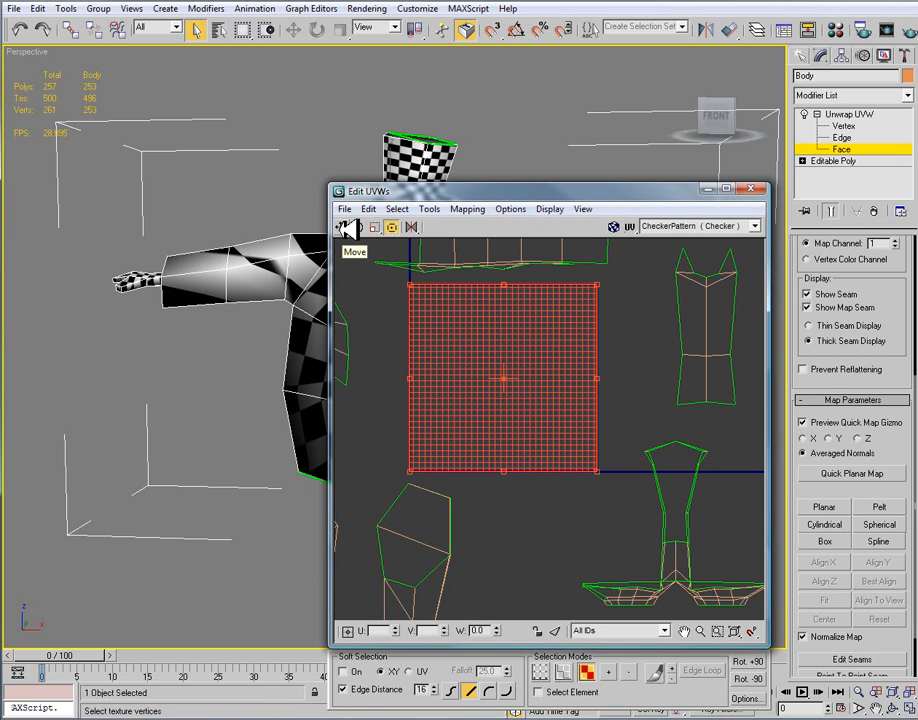
mouse_move(502, 300)
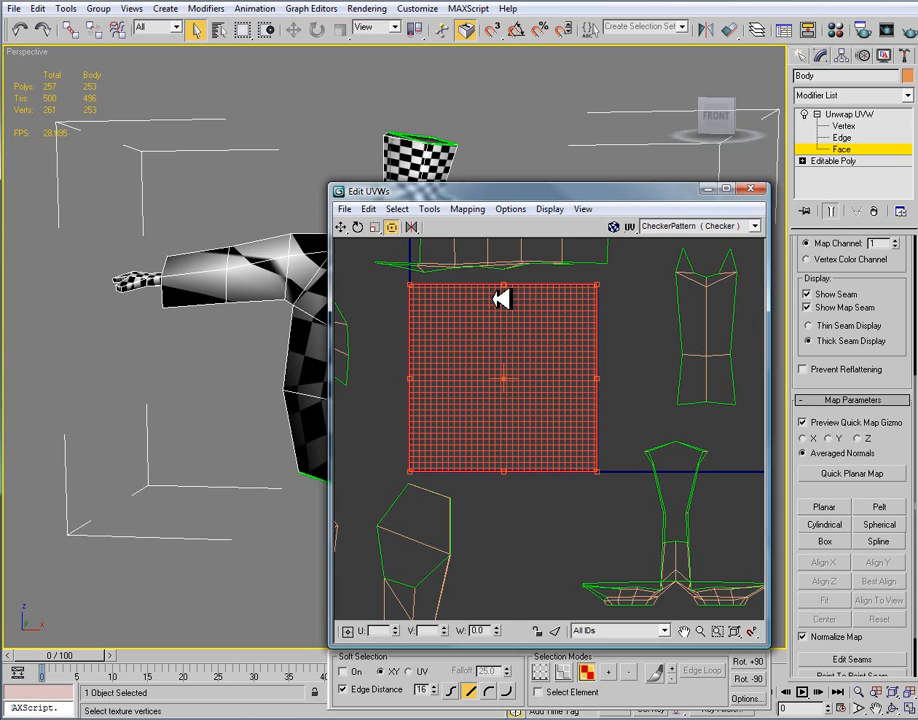
mouse_move(484, 308)
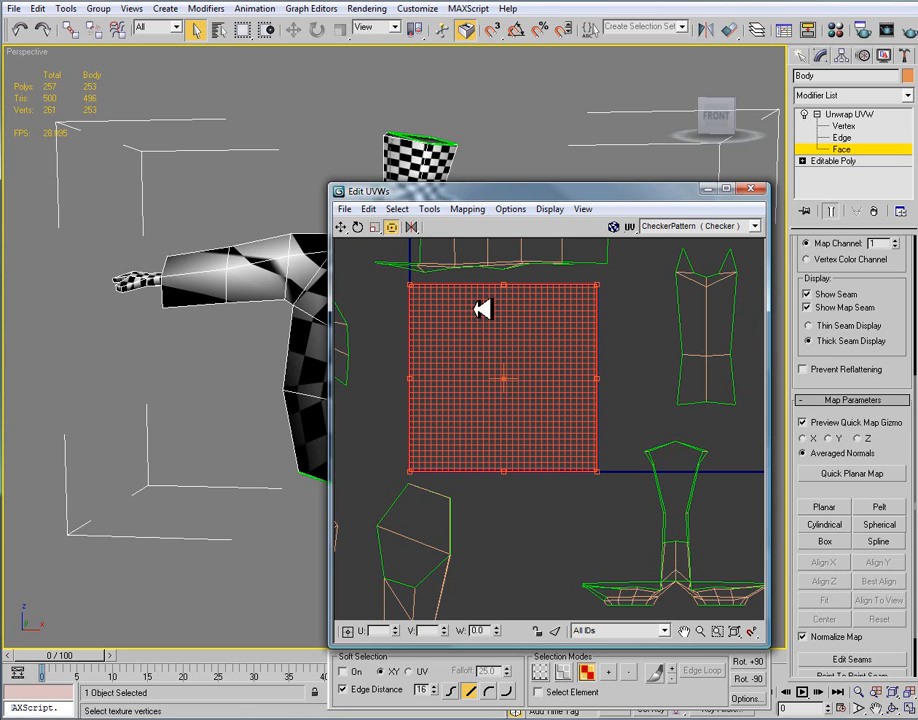
mouse_move(552, 428)
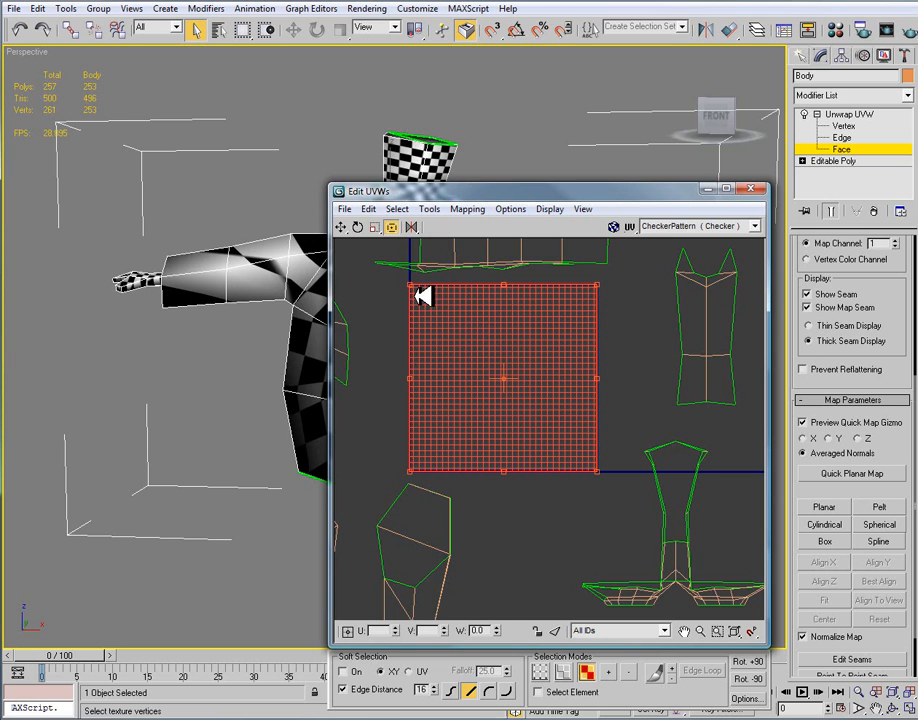
mouse_move(552, 344)
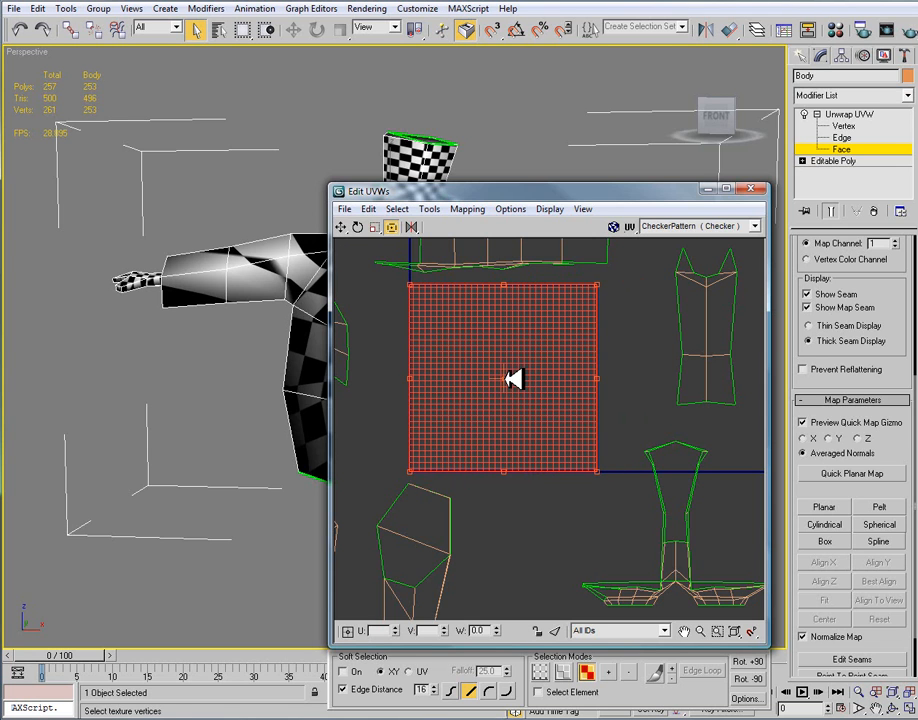
mouse_move(544, 360)
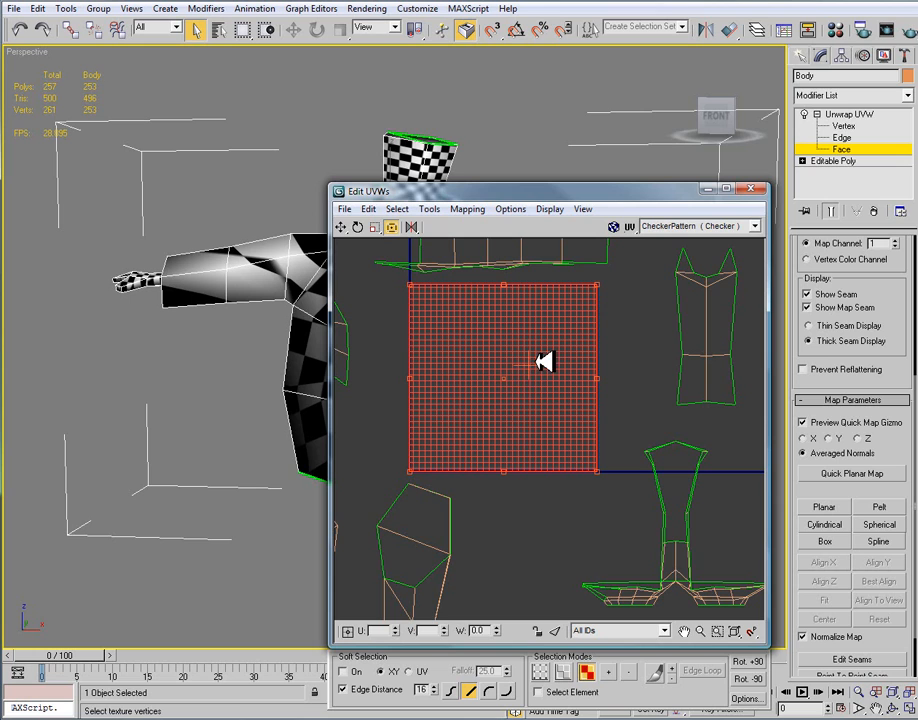
mouse_move(548, 350)
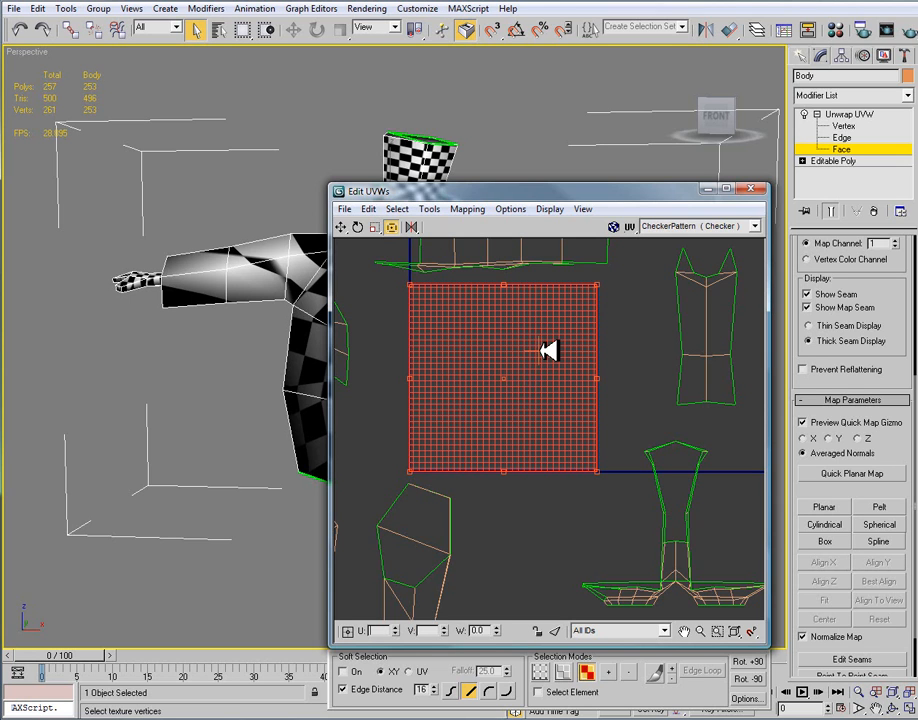
mouse_move(554, 370)
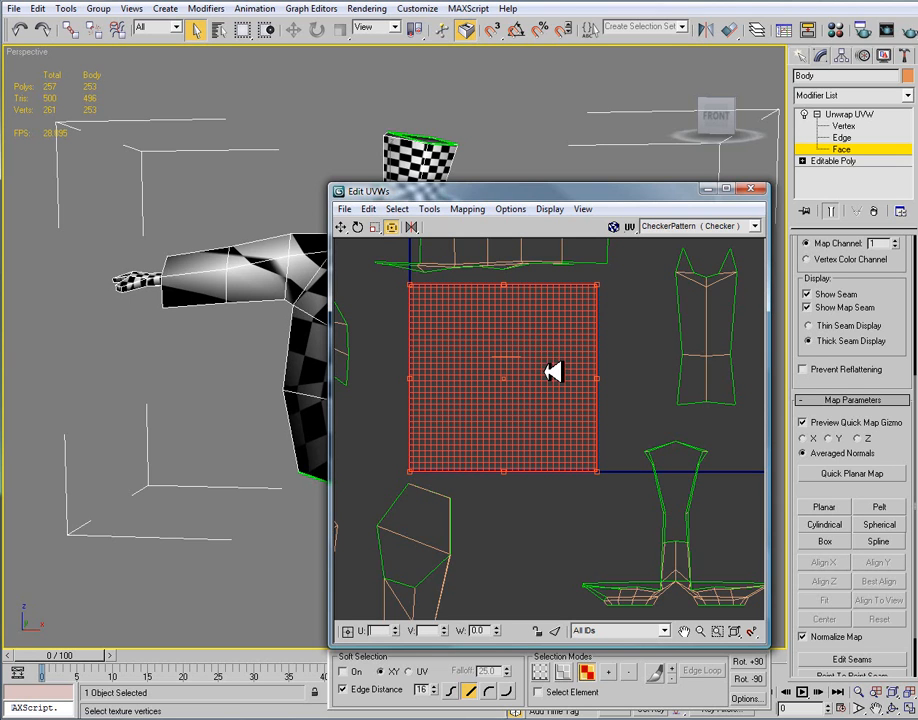
mouse_move(516, 368)
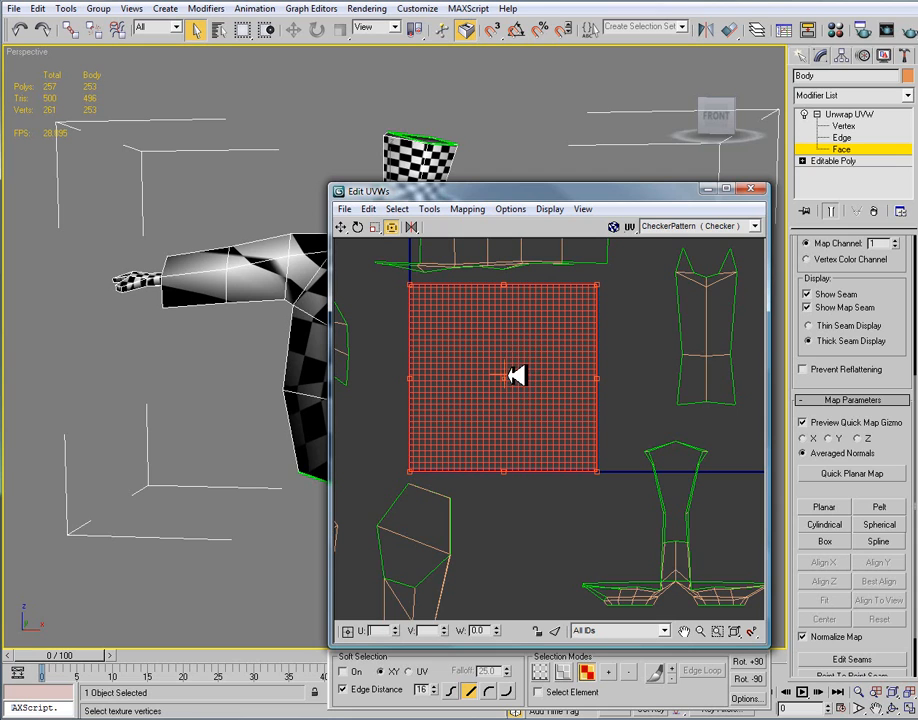
mouse_move(420, 284)
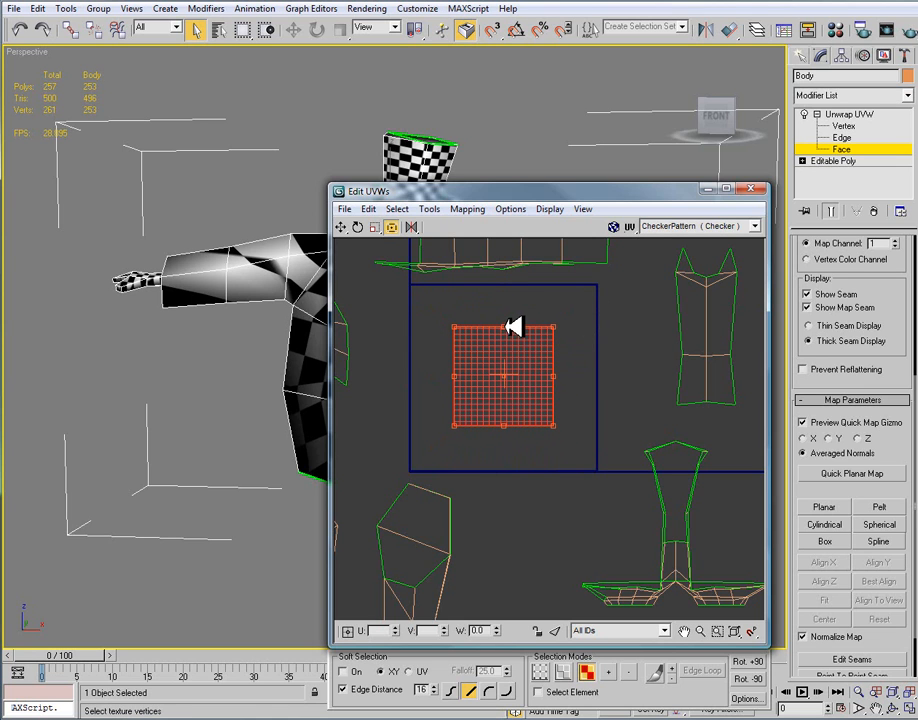
mouse_move(460, 378)
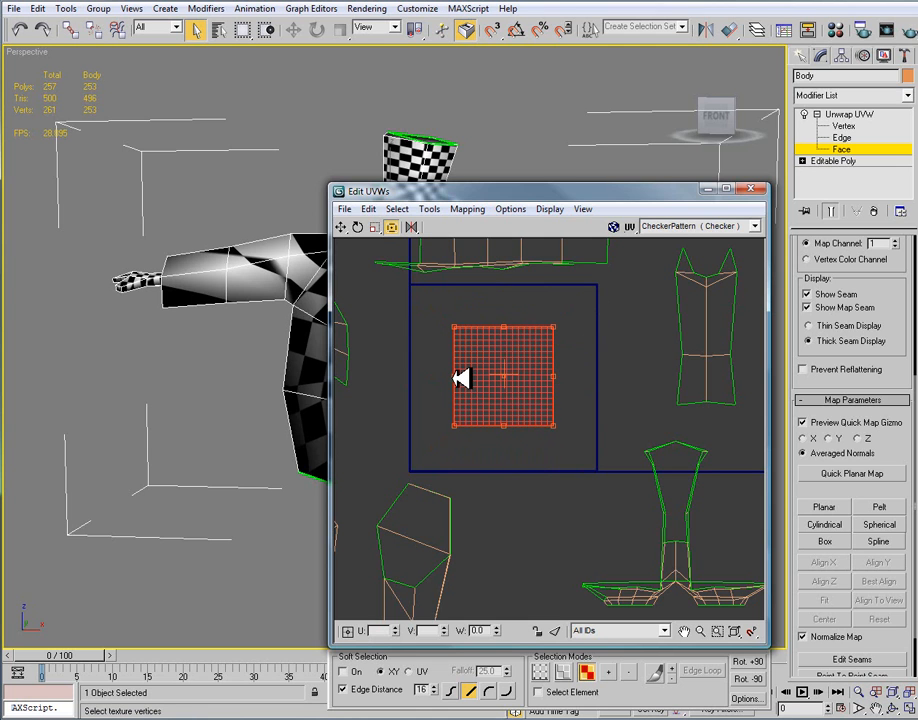
Step: Scale the UV cluster further down to a small square well inside the texture space
left_click_drag(504, 378, 456, 368)
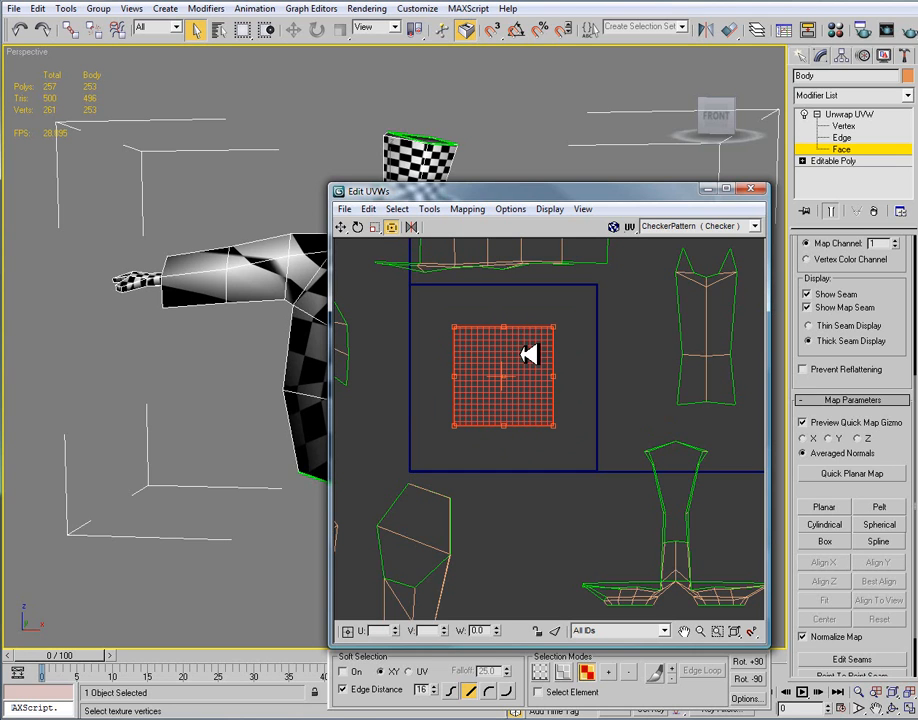
mouse_move(532, 358)
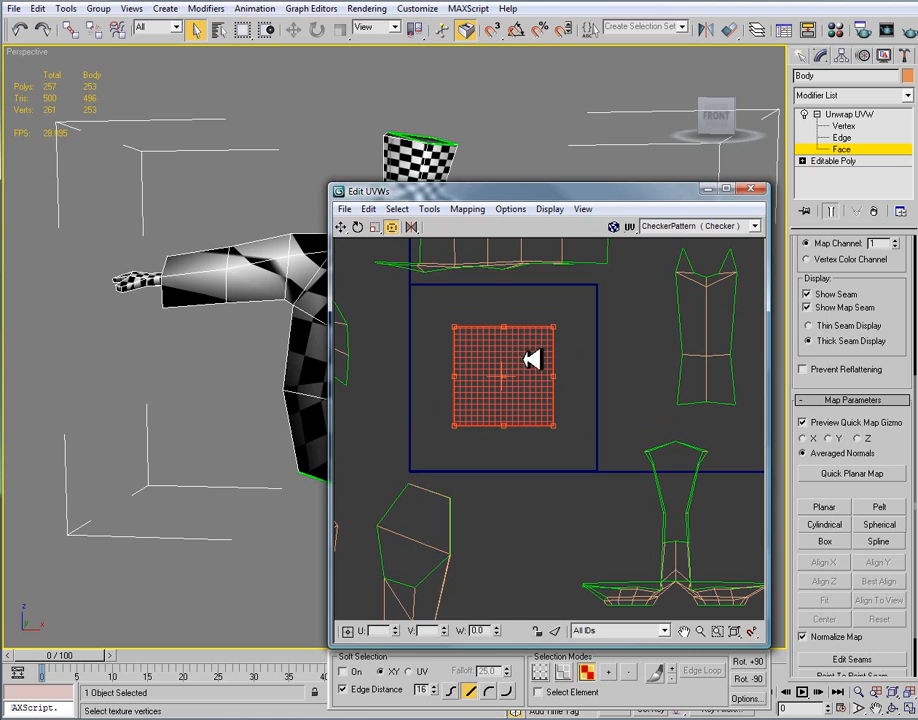
mouse_move(528, 356)
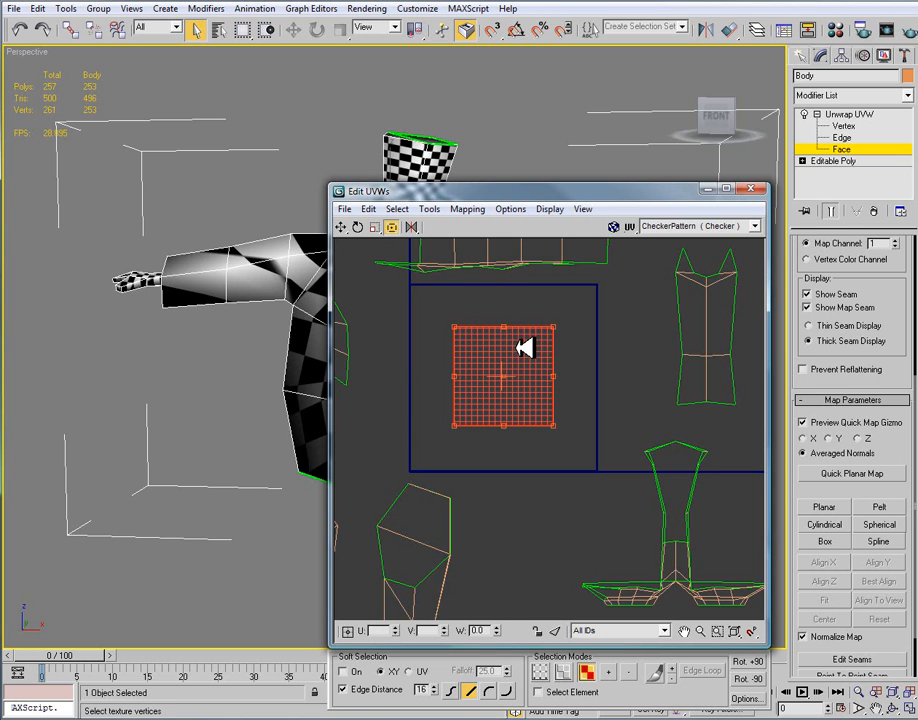
mouse_move(552, 336)
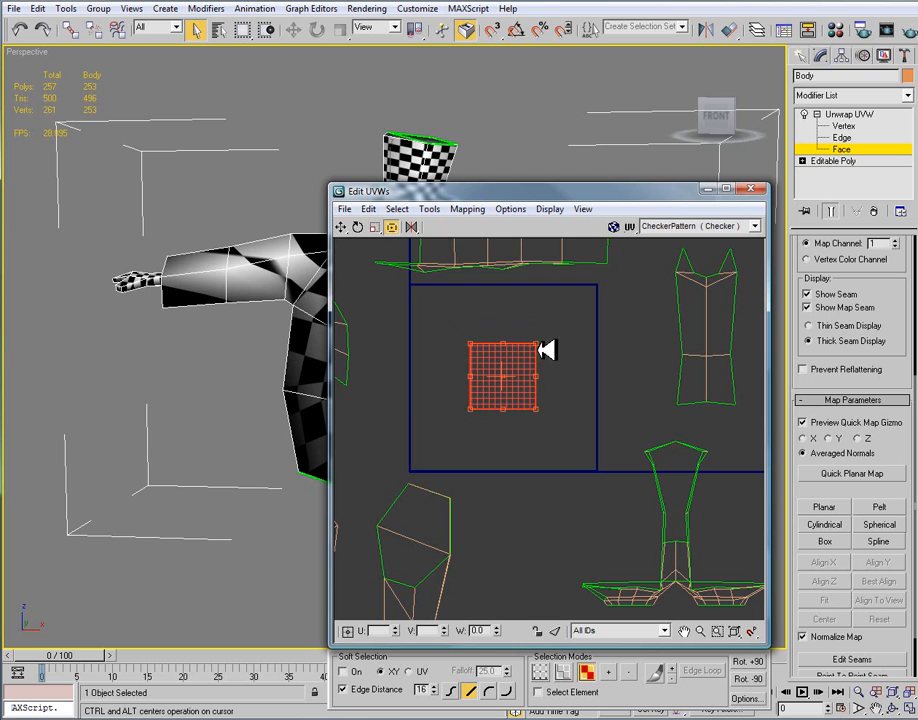
left_click_drag(504, 376, 620, 390)
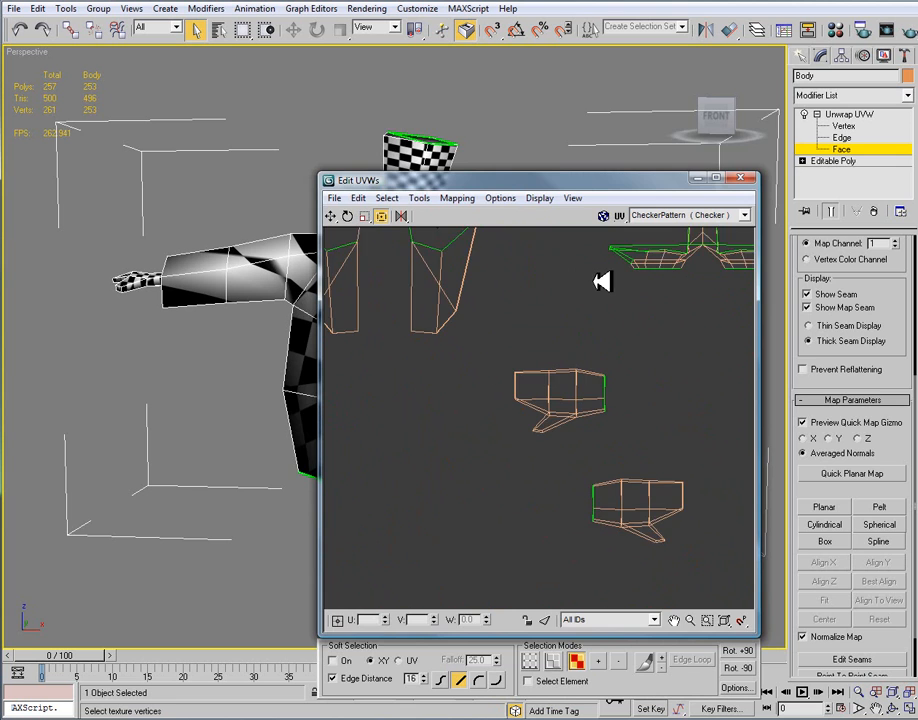
Step: Pan the UV layout to bring the penguin jacket pieces into view for selection
left_click_drag(356, 180, 448, 154)
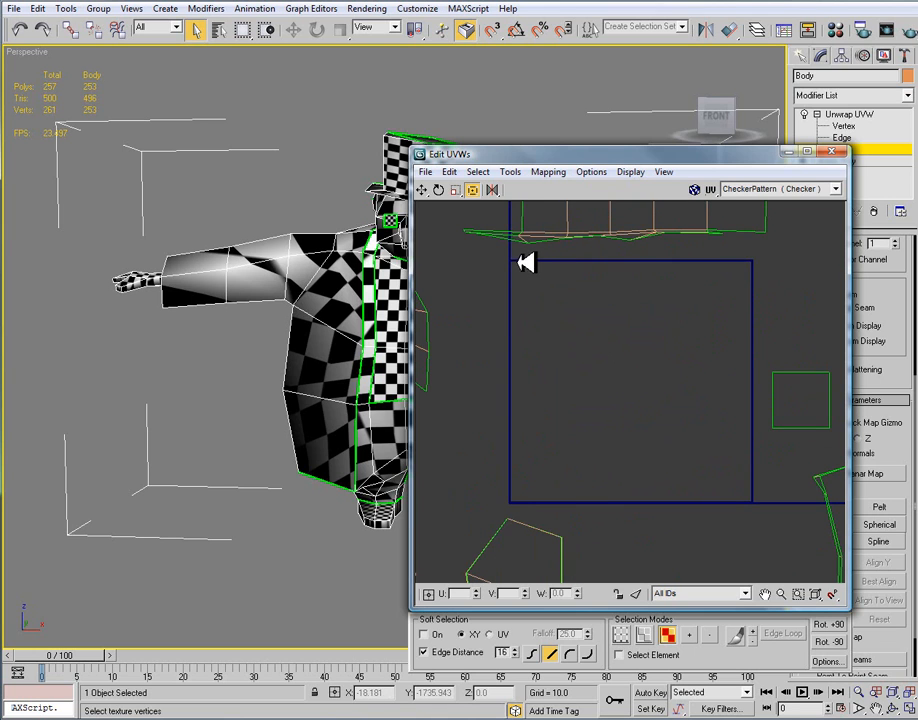
mouse_move(760, 276)
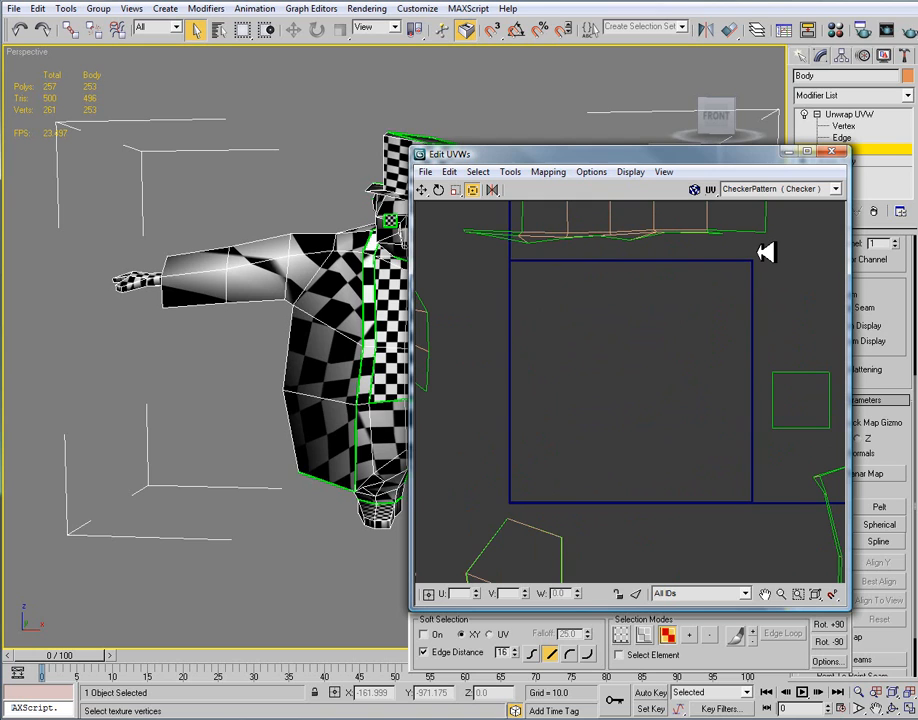
mouse_move(744, 254)
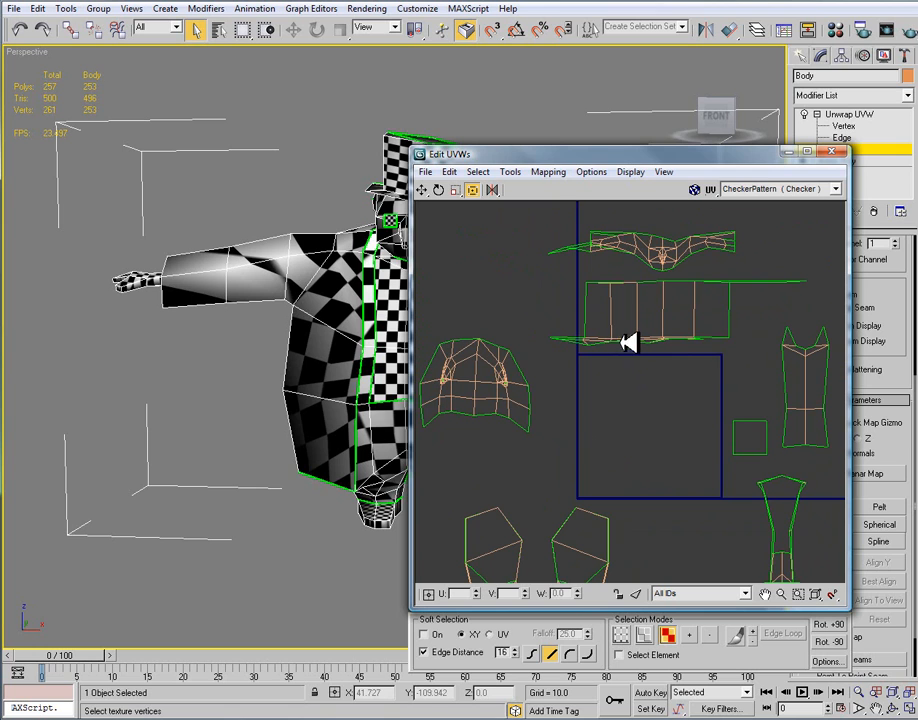
mouse_move(536, 380)
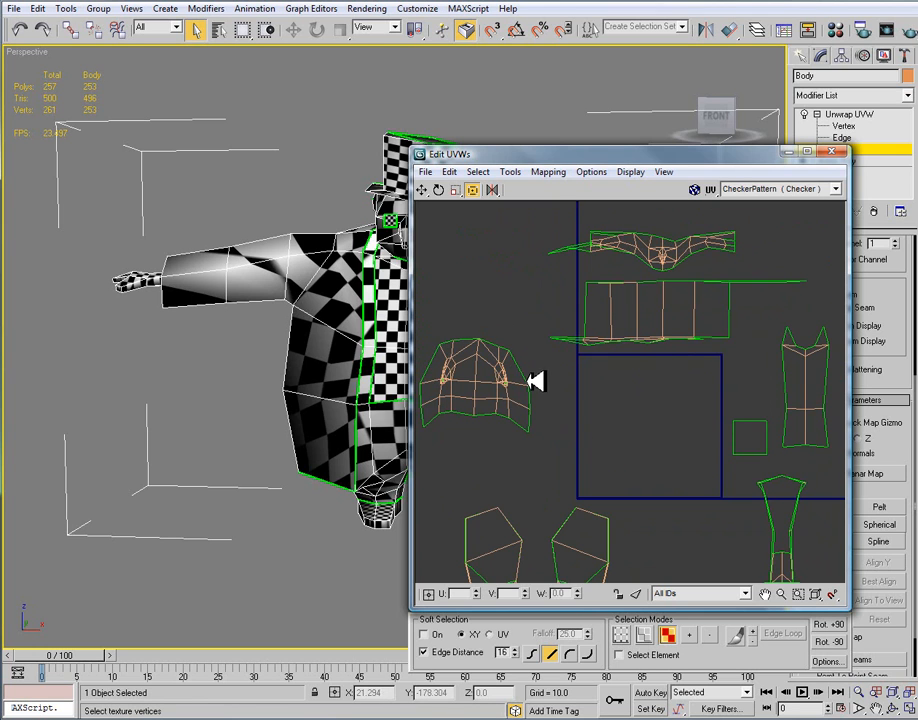
mouse_move(548, 386)
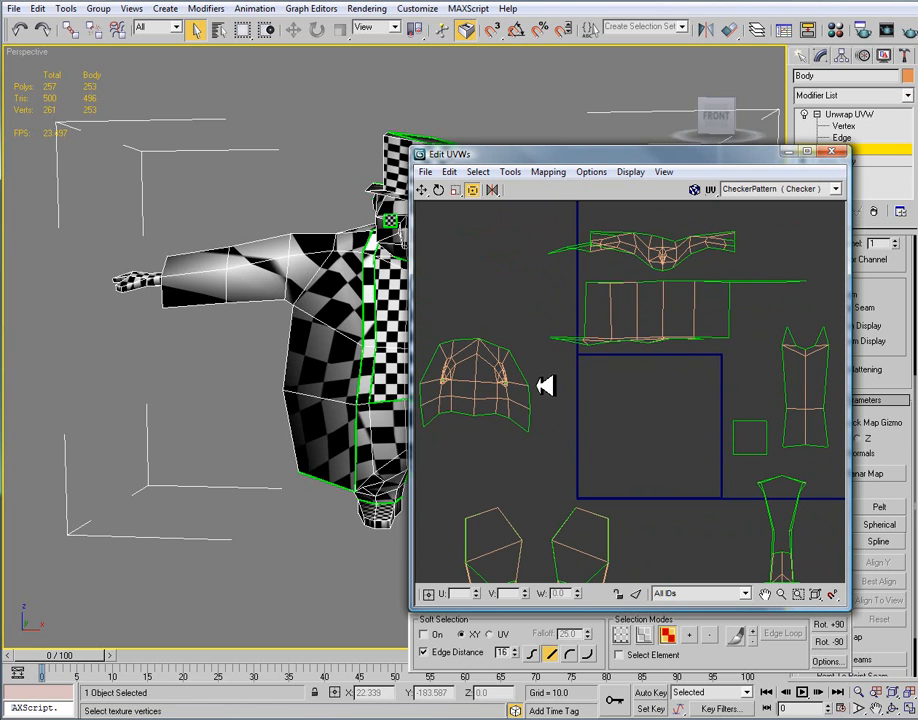
mouse_move(596, 364)
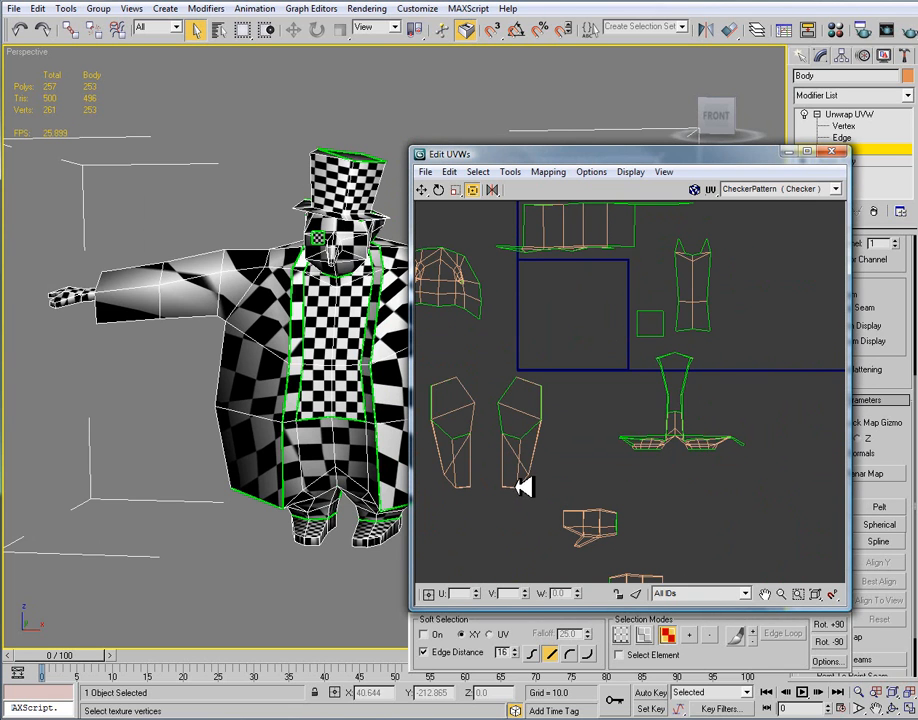
mouse_move(688, 388)
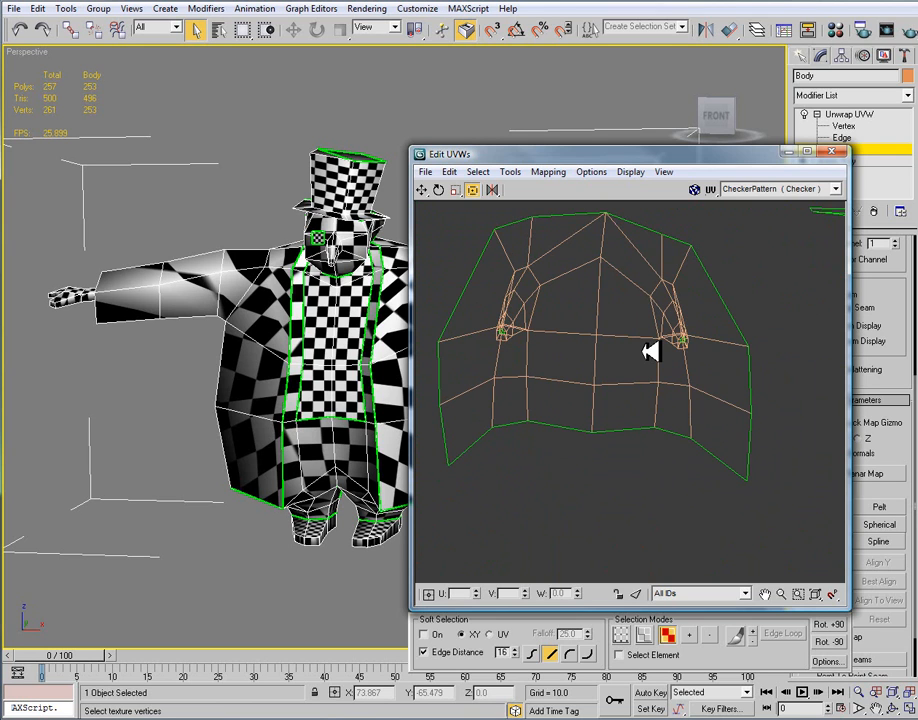
Step: Switch the Unwrap UVW modifier to Edge sub-object level for the jacket
left_click_drag(604, 152, 564, 104)
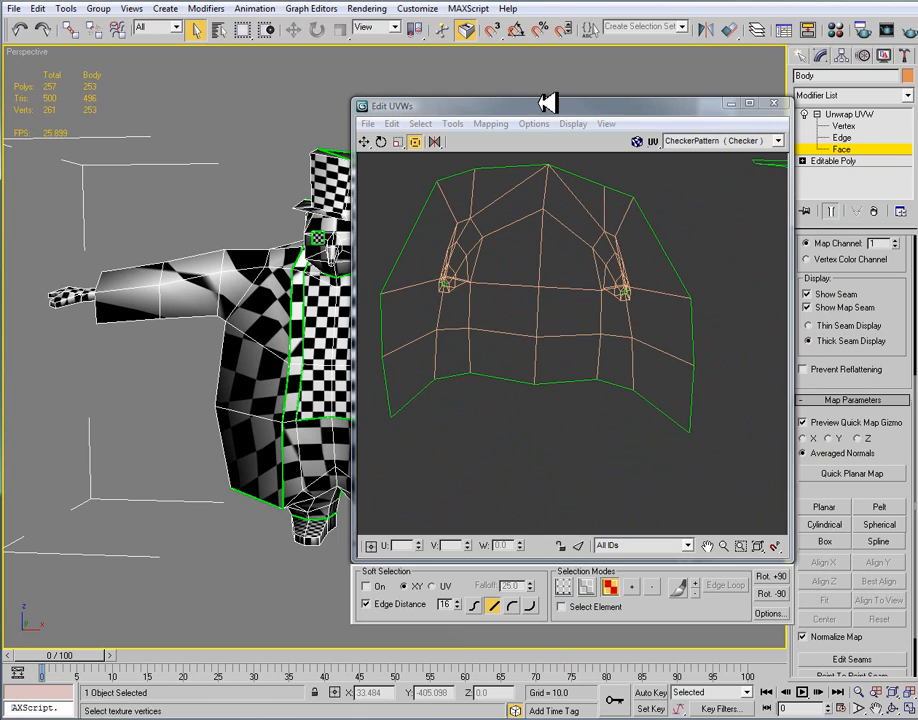
left_click(844, 136)
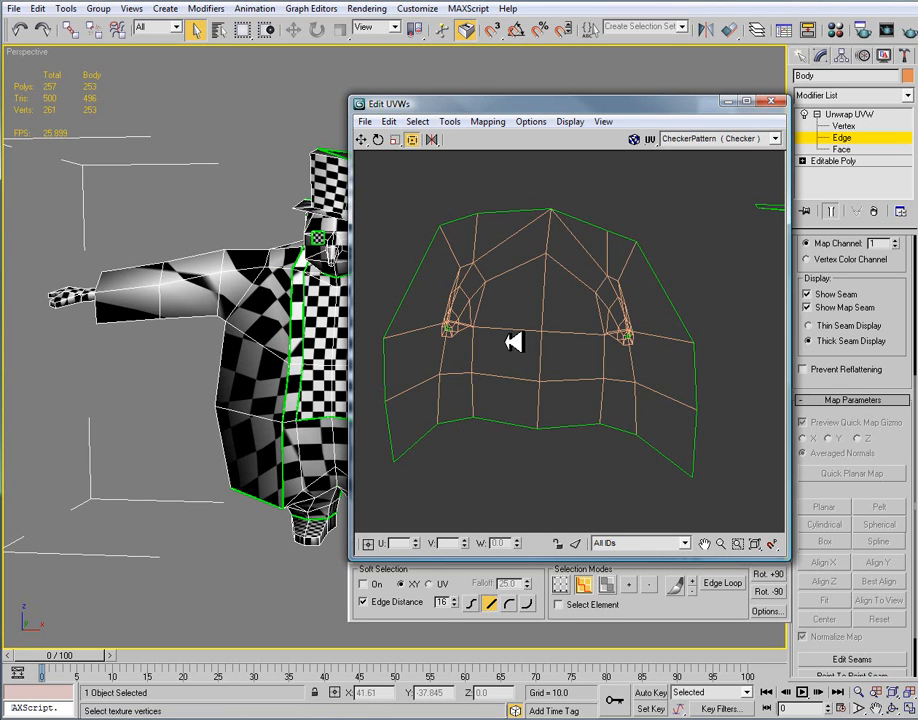
mouse_move(486, 404)
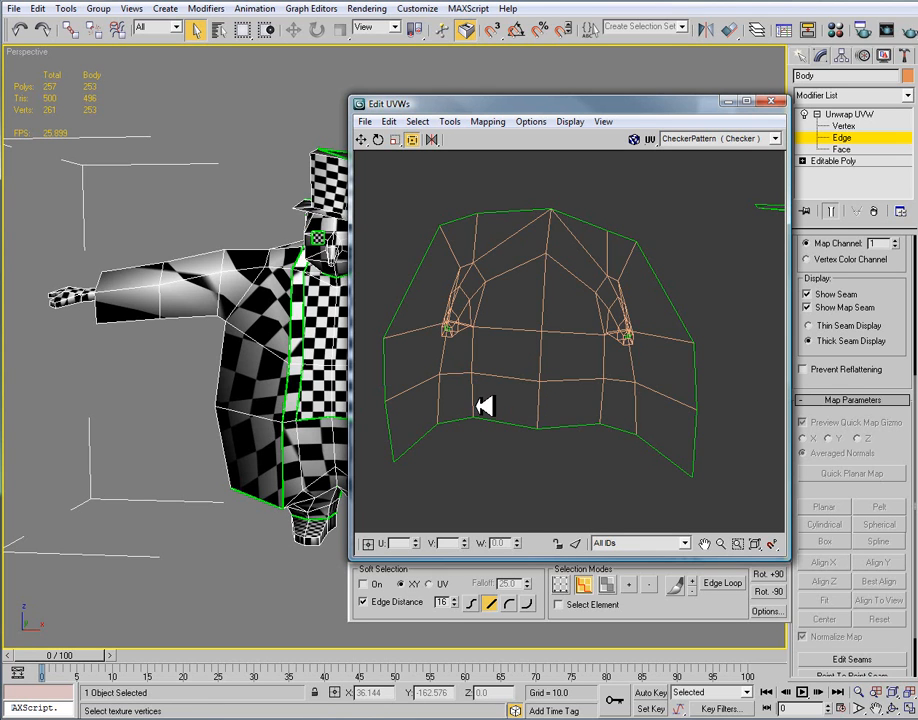
mouse_move(512, 388)
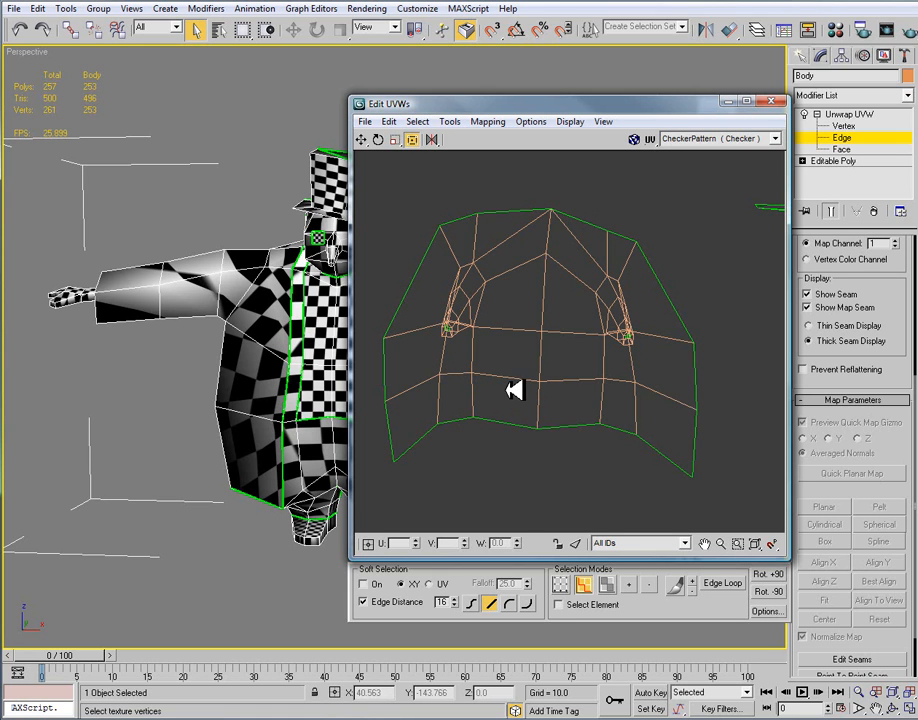
mouse_move(580, 384)
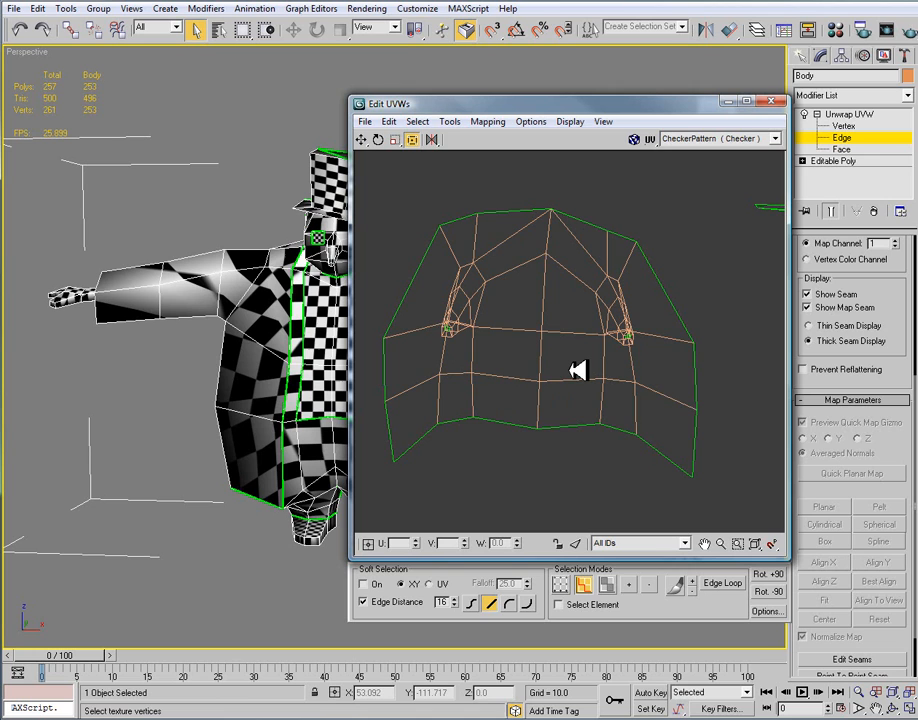
mouse_move(576, 370)
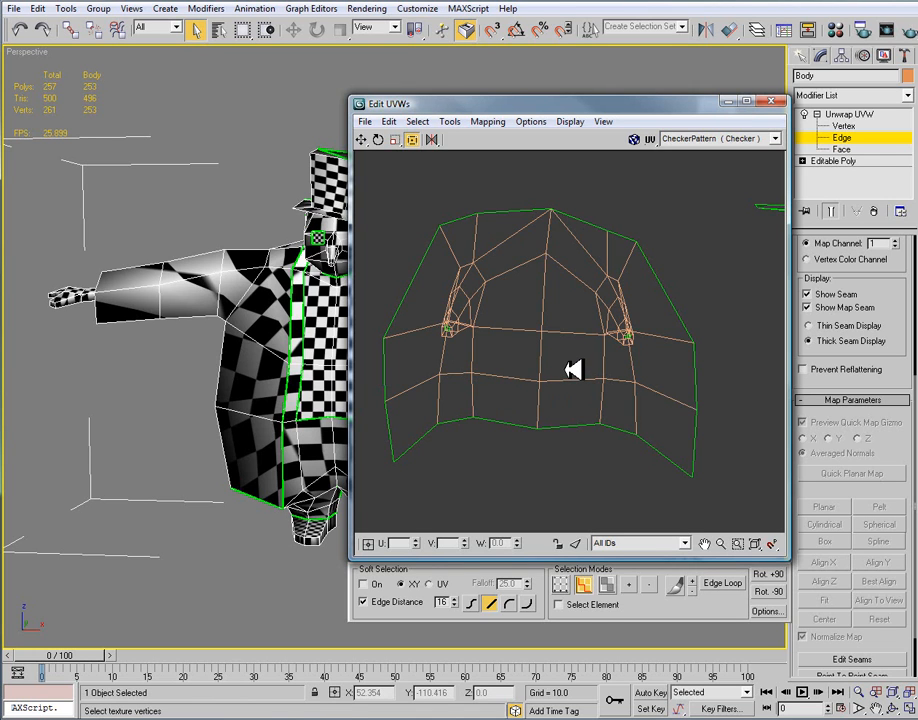
mouse_move(498, 384)
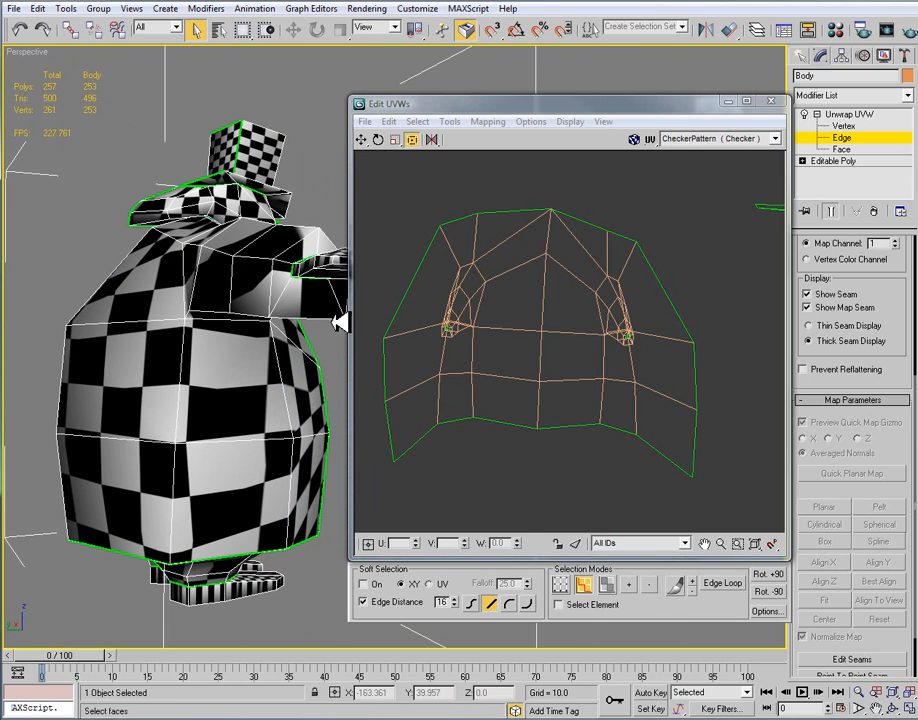
mouse_move(480, 412)
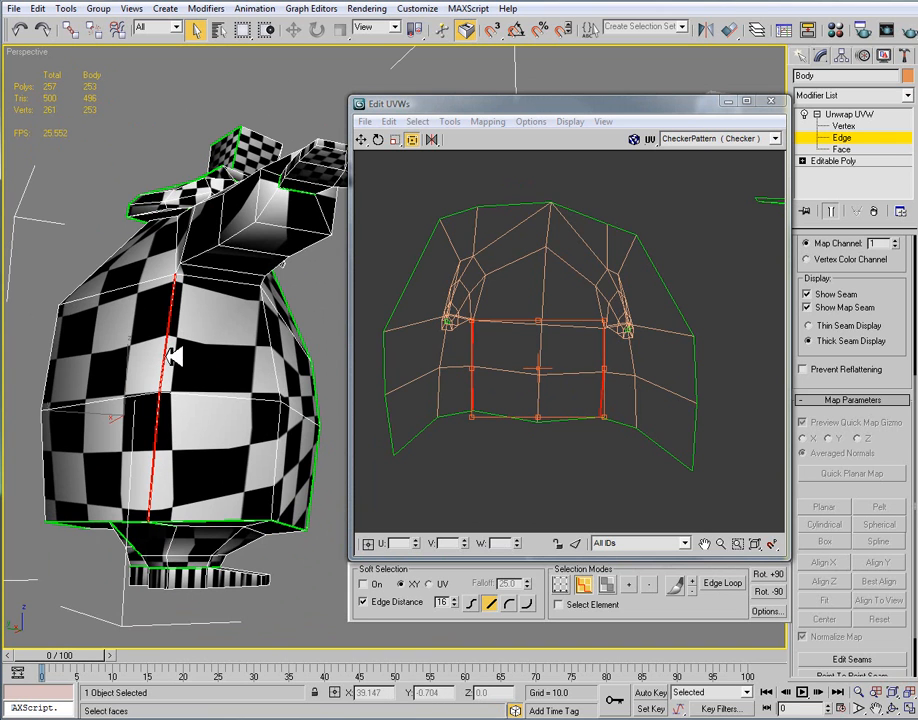
mouse_move(176, 290)
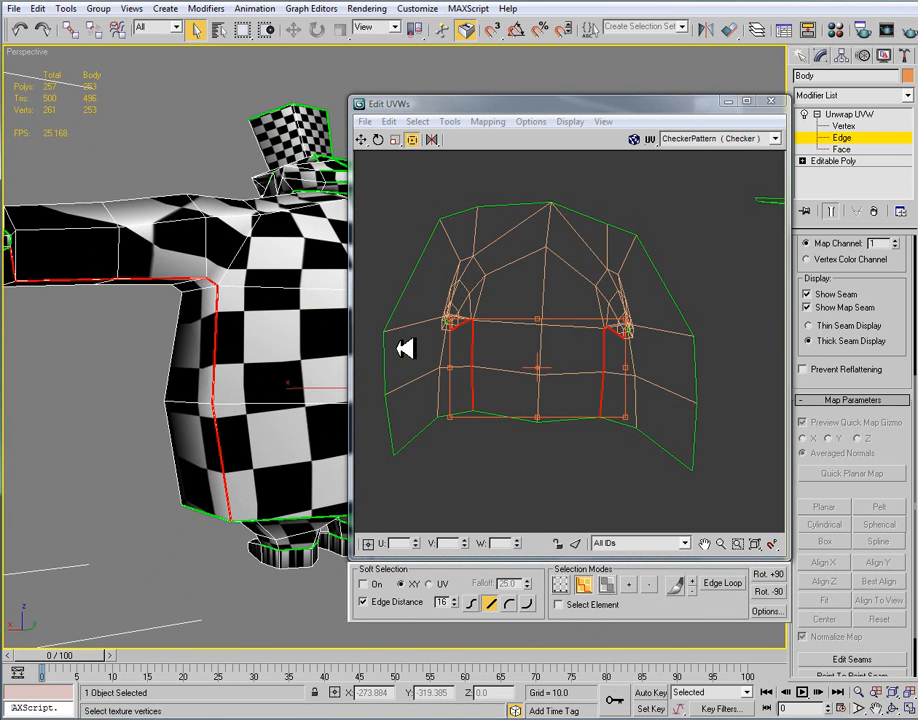
Step: Break the jacket UVs apart along the selected side seam edges via Tools > Break
left_click(448, 122)
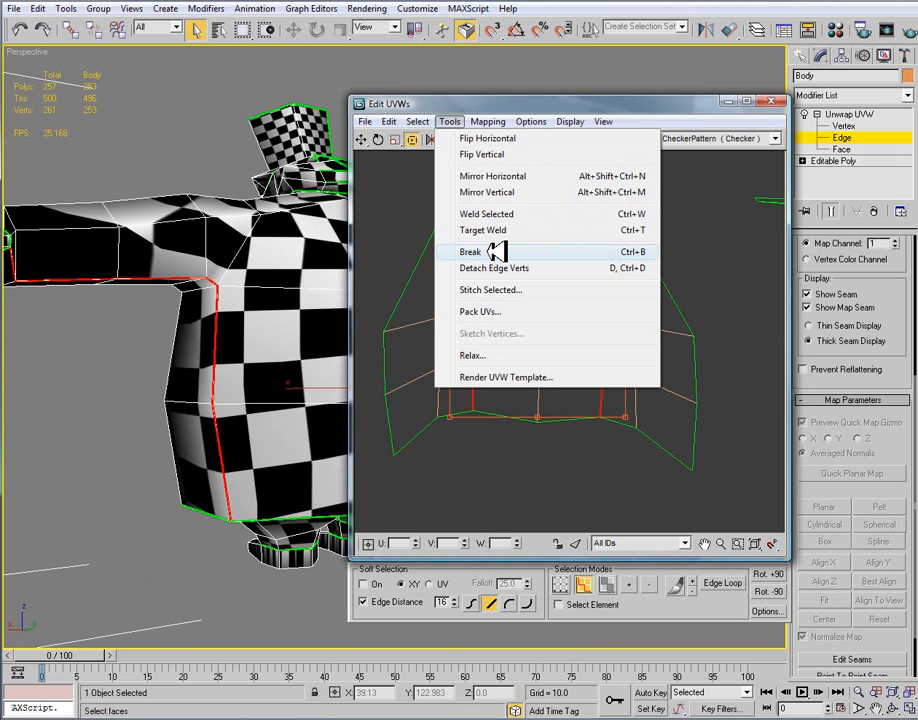
left_click(470, 252)
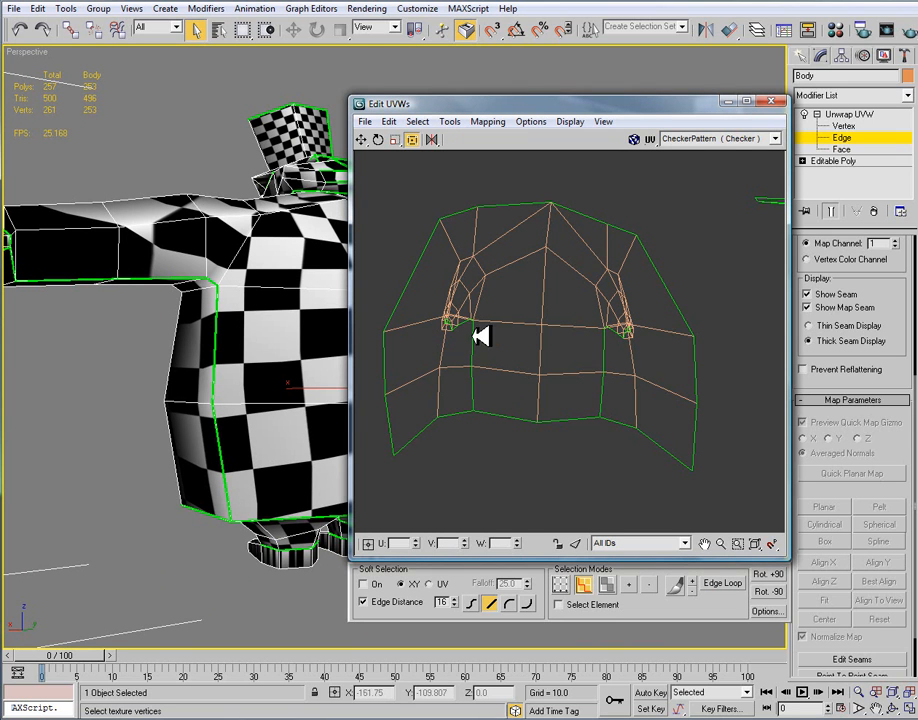
mouse_move(556, 428)
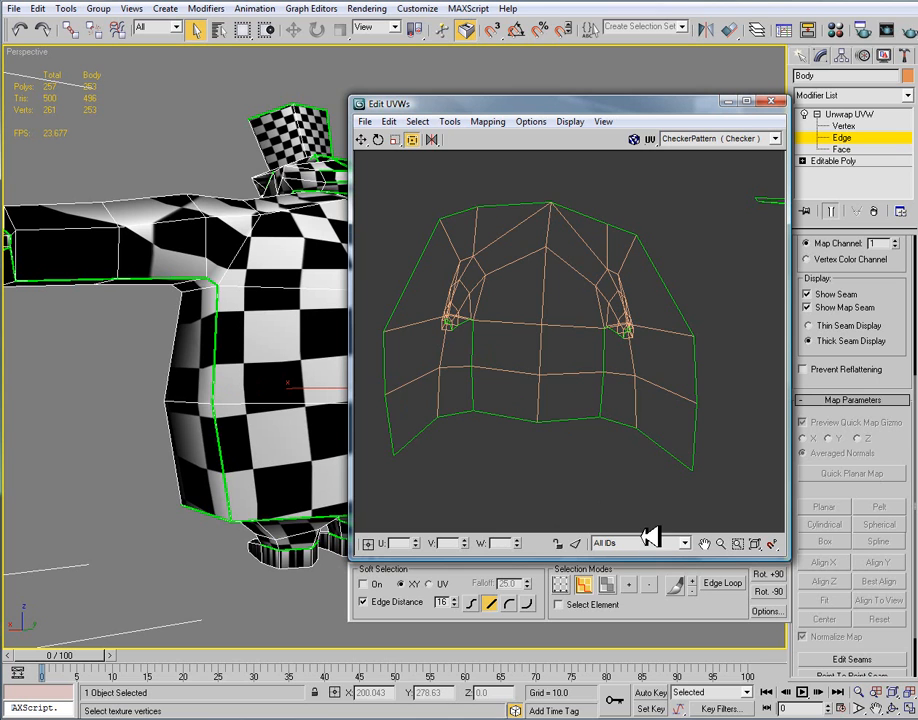
mouse_move(590, 496)
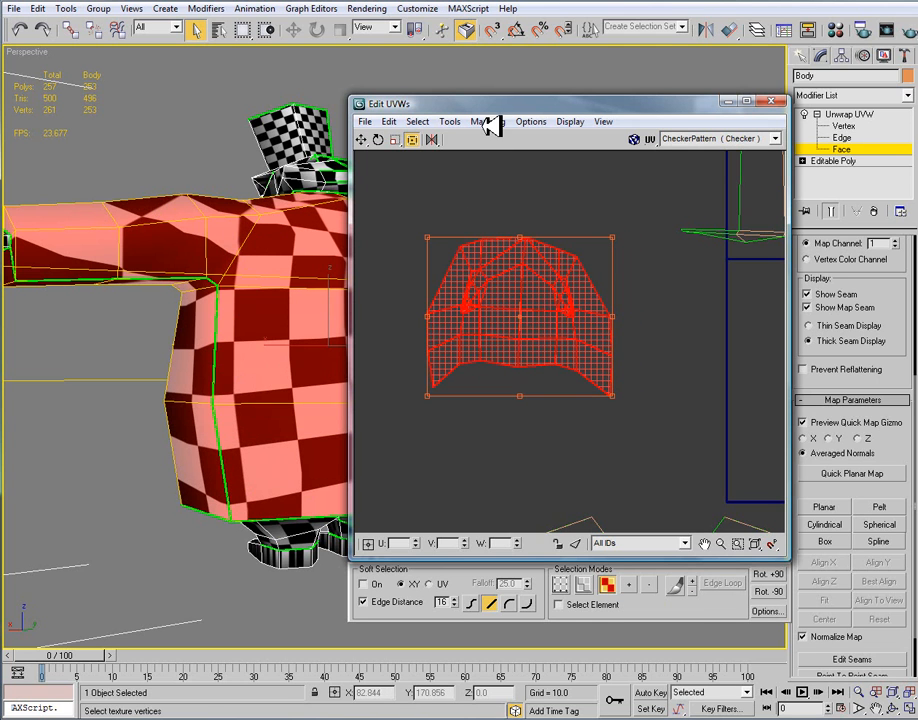
Step: Relax all jacket face UVs once using Relax By Face Angles
left_click(448, 122)
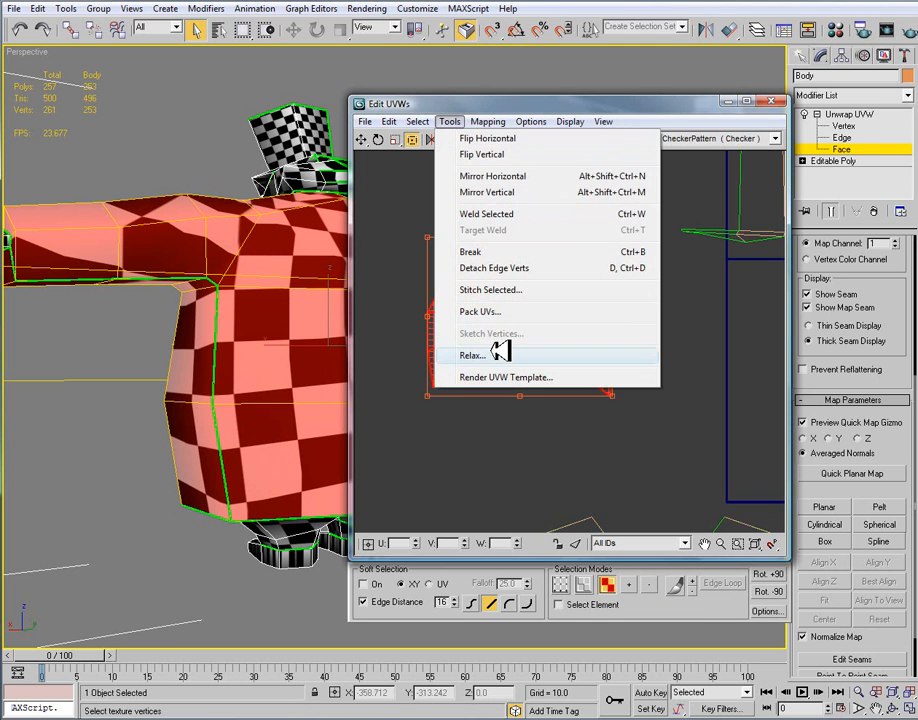
left_click(472, 356)
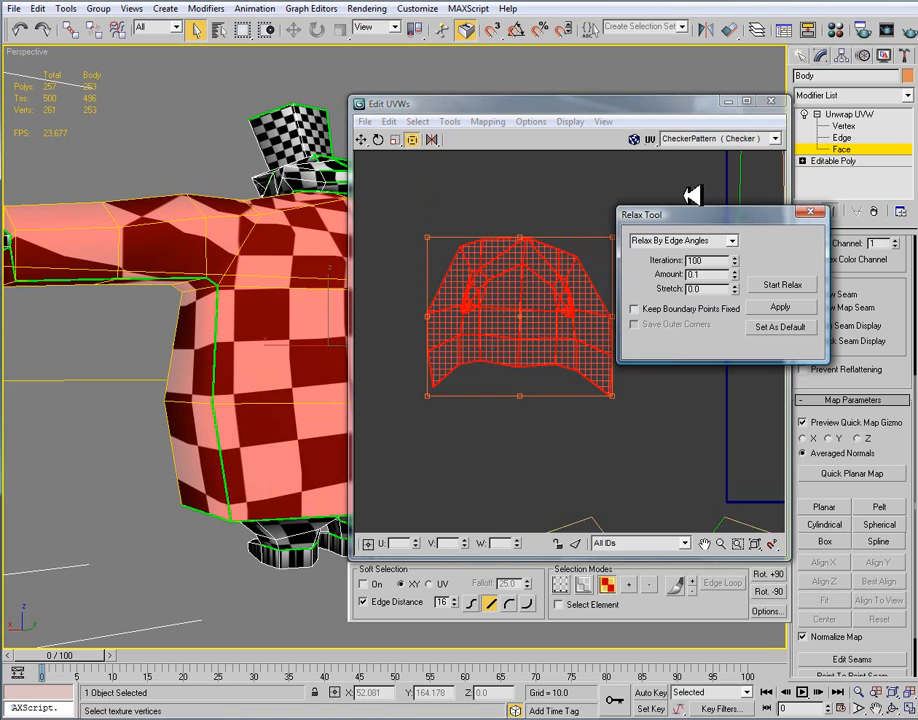
mouse_move(676, 236)
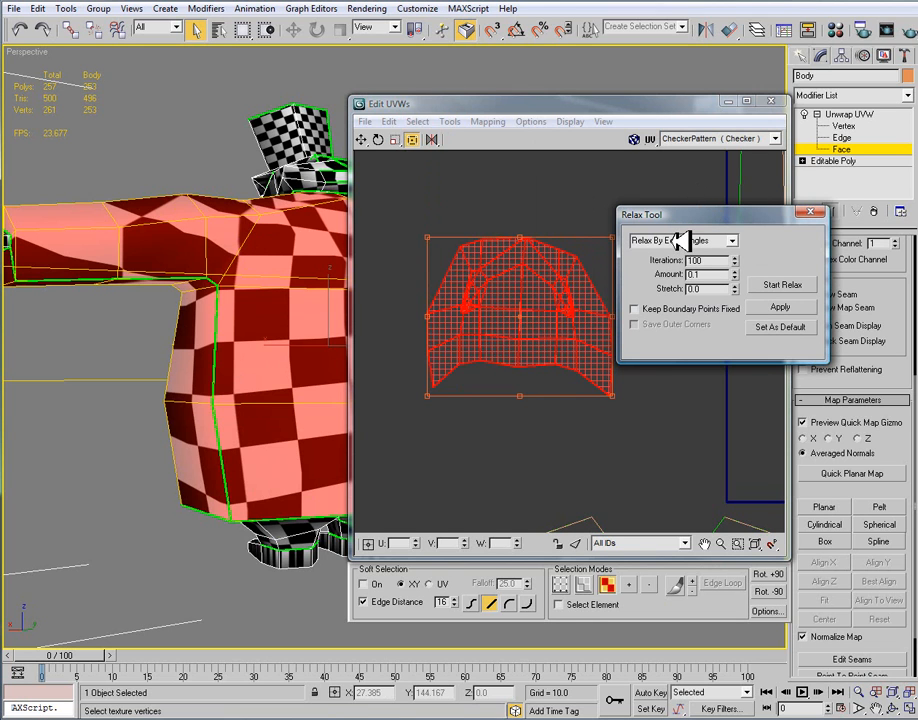
mouse_move(668, 214)
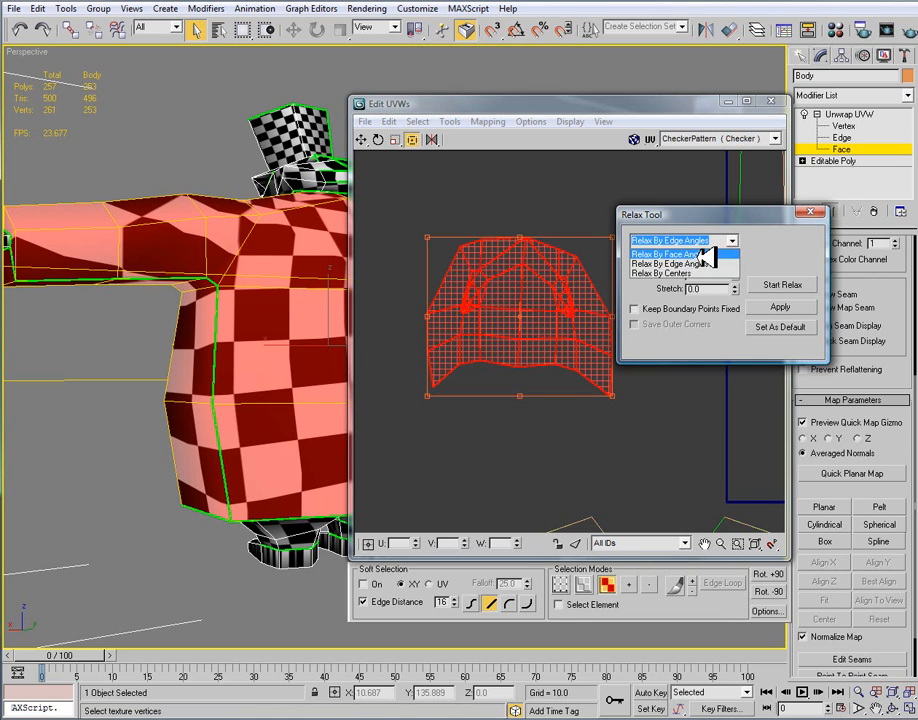
left_click(664, 254)
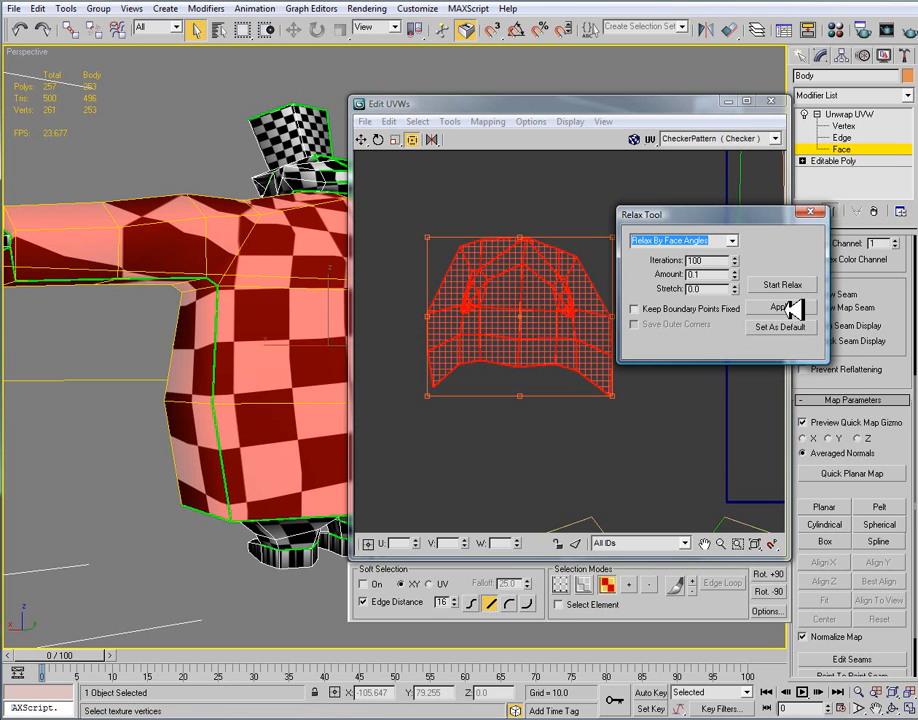
left_click(780, 308)
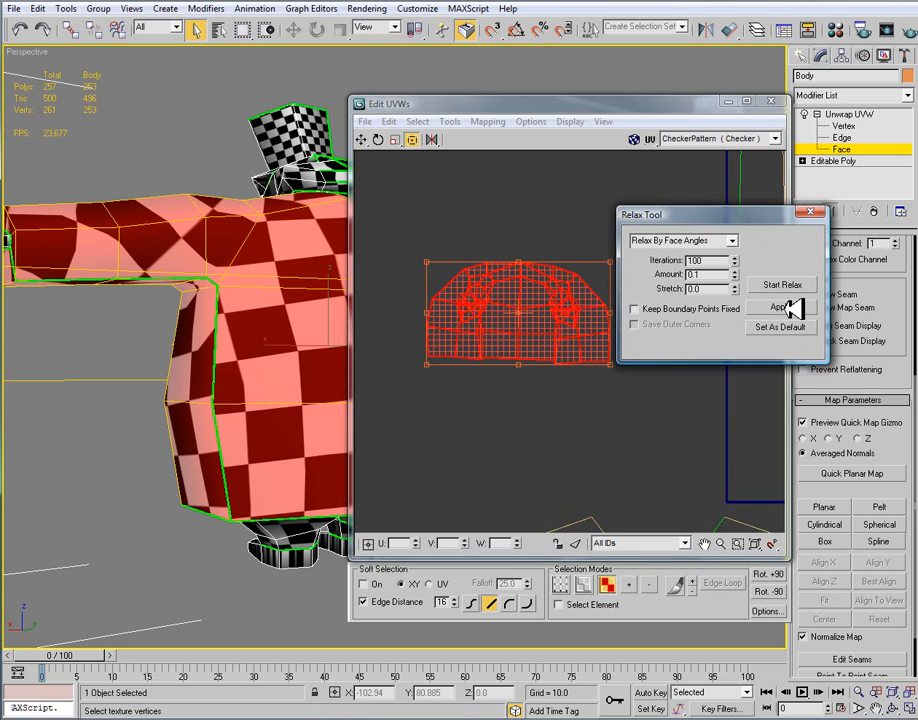
Step: Apply and run face-angle relaxing until the jacket UVs spread into a flat shirt shape, then close the Relax Tool
left_click(780, 306)
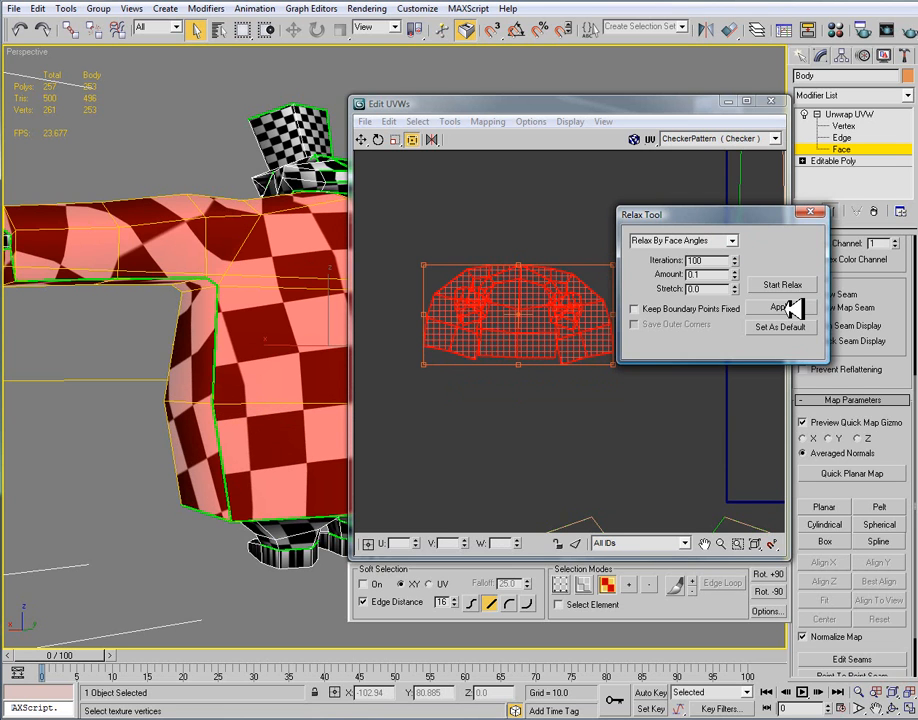
left_click(780, 306)
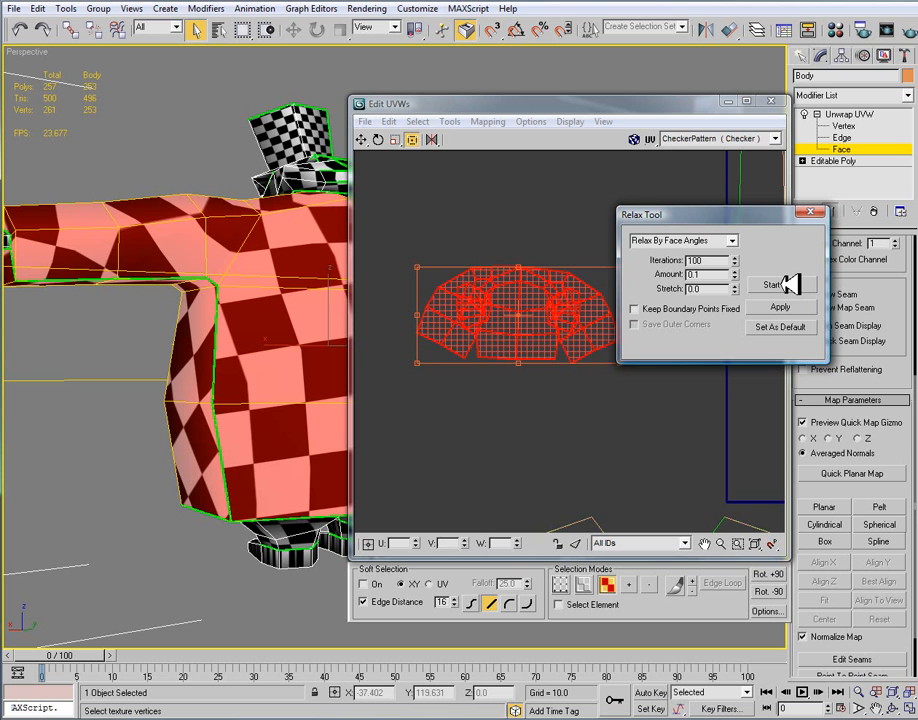
left_click(772, 284)
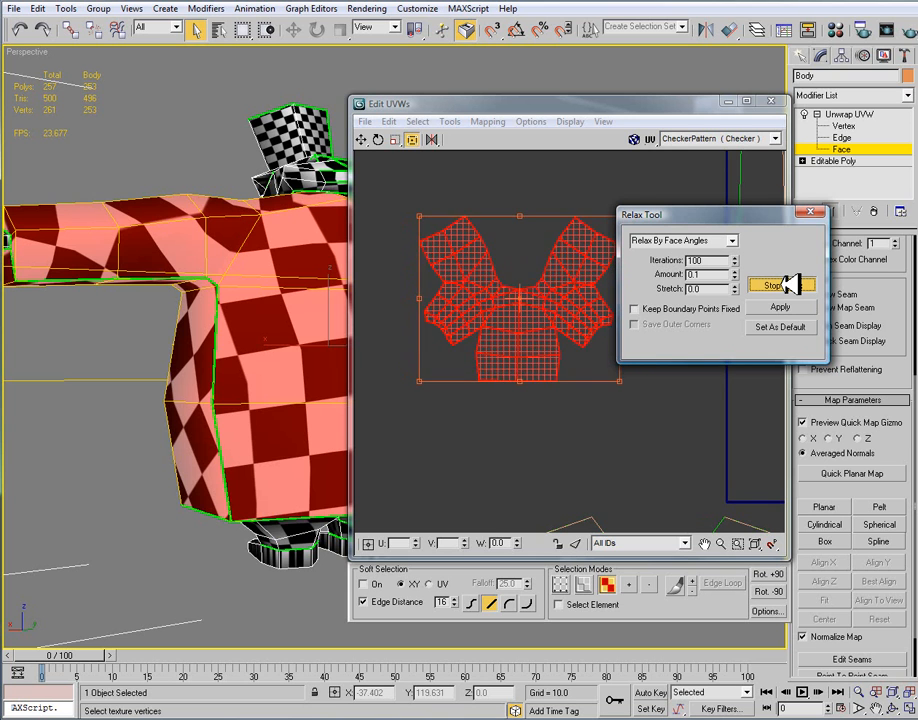
left_click(780, 308)
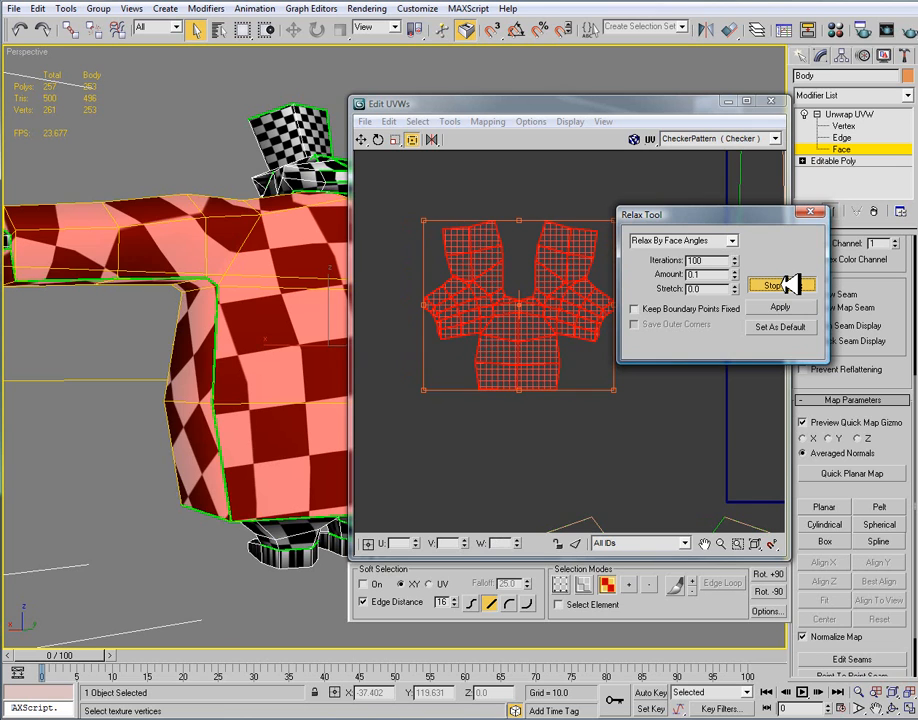
left_click(780, 284)
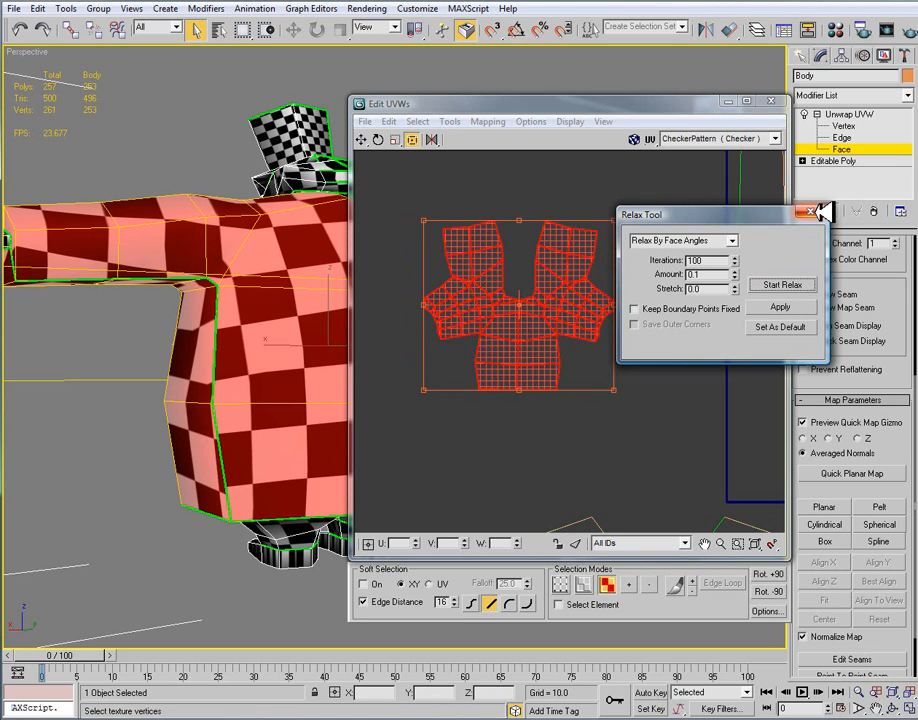
mouse_move(818, 212)
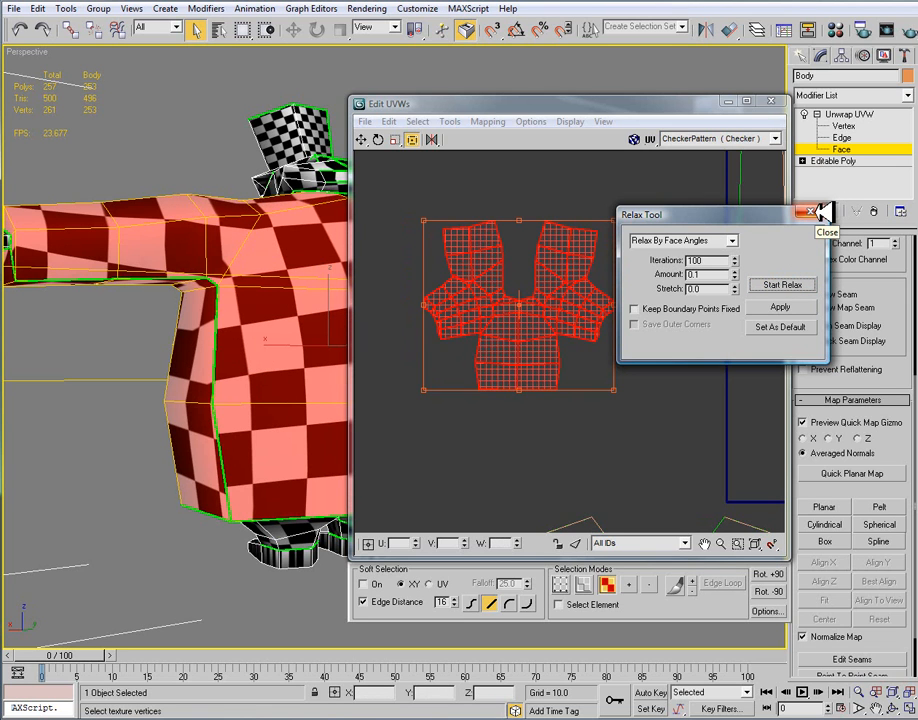
left_click(810, 212)
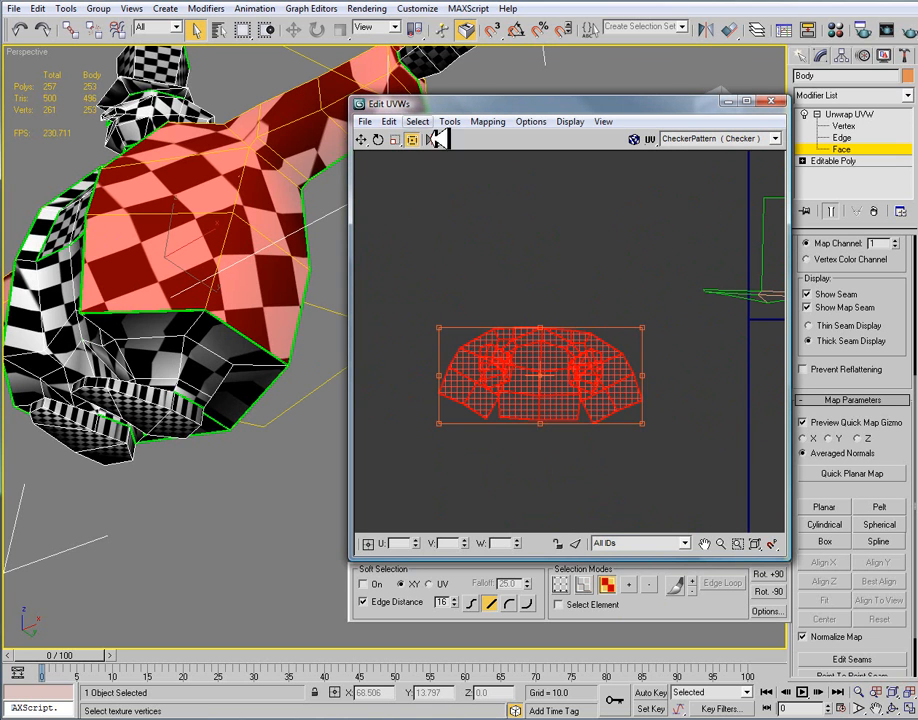
Step: Relax the next body section's UVs by edge angles into a loosened, lobed island
left_click(448, 122)
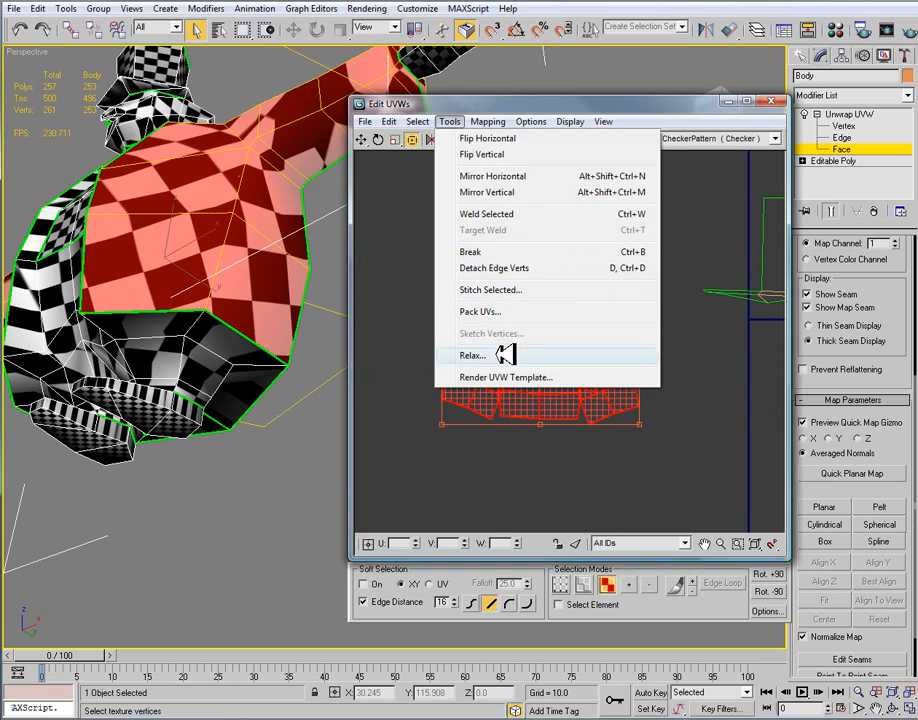
left_click(472, 356)
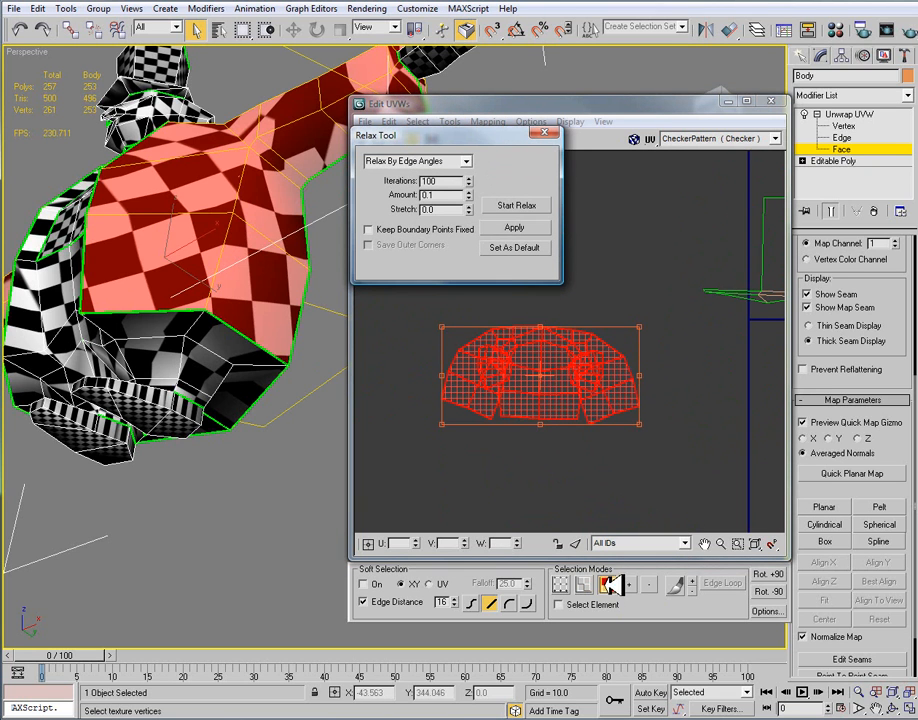
left_click(464, 160)
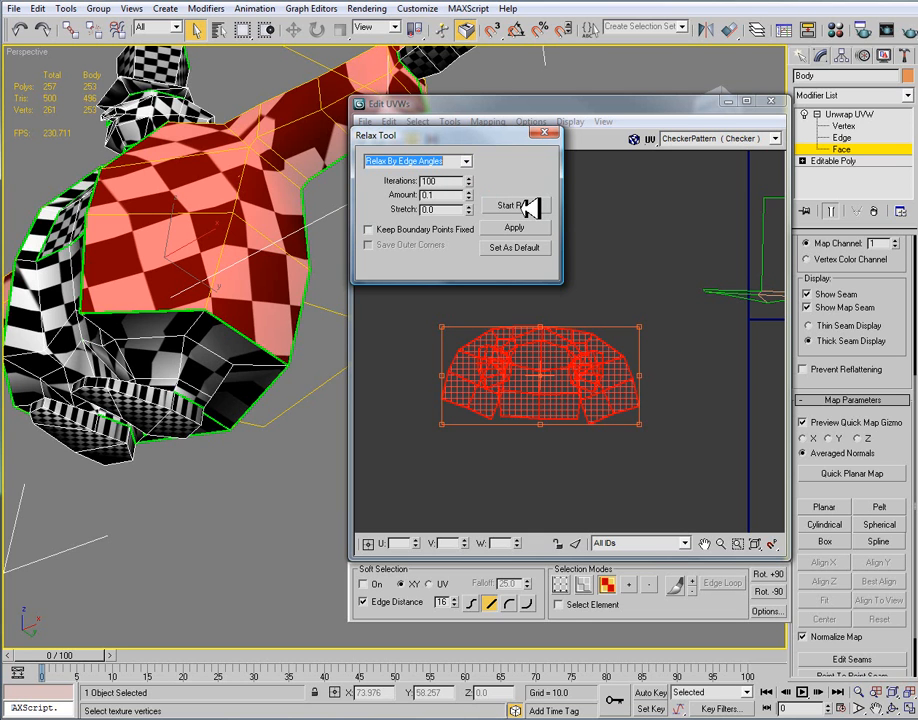
left_click(512, 204)
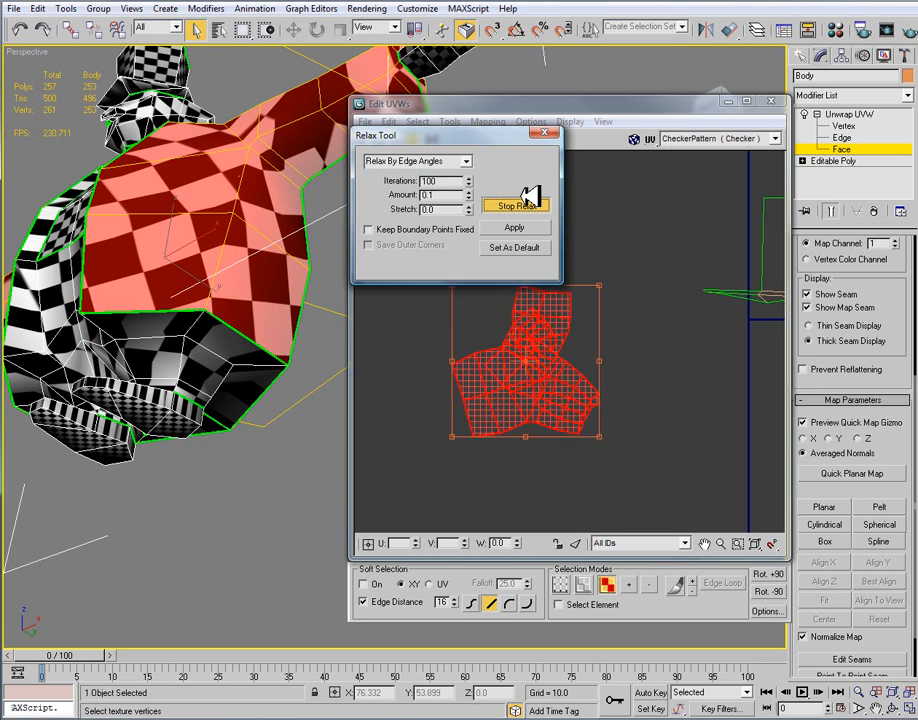
left_click(516, 228)
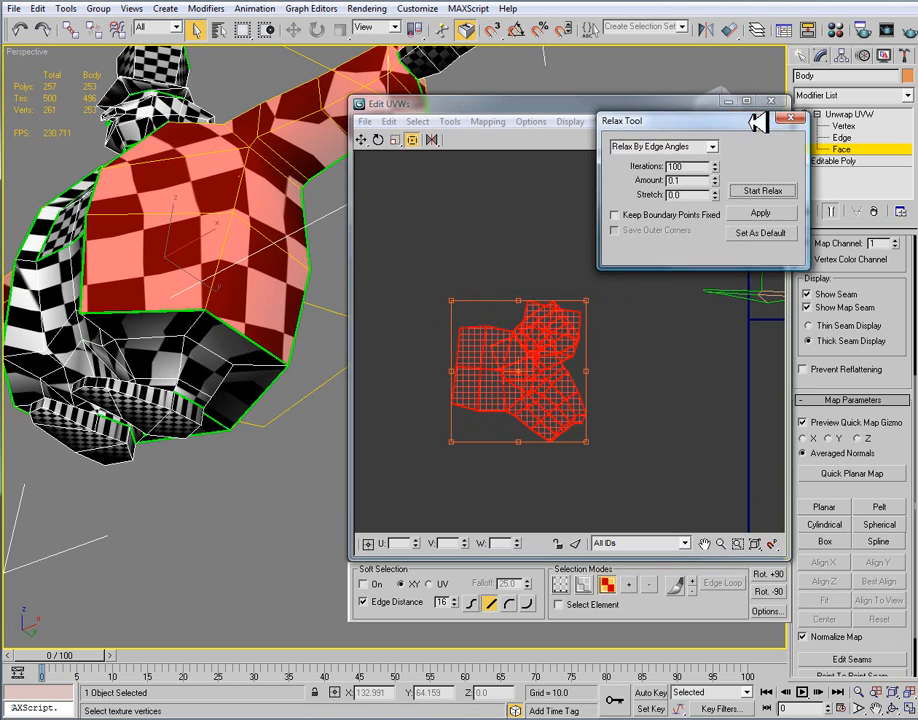
left_click(660, 148)
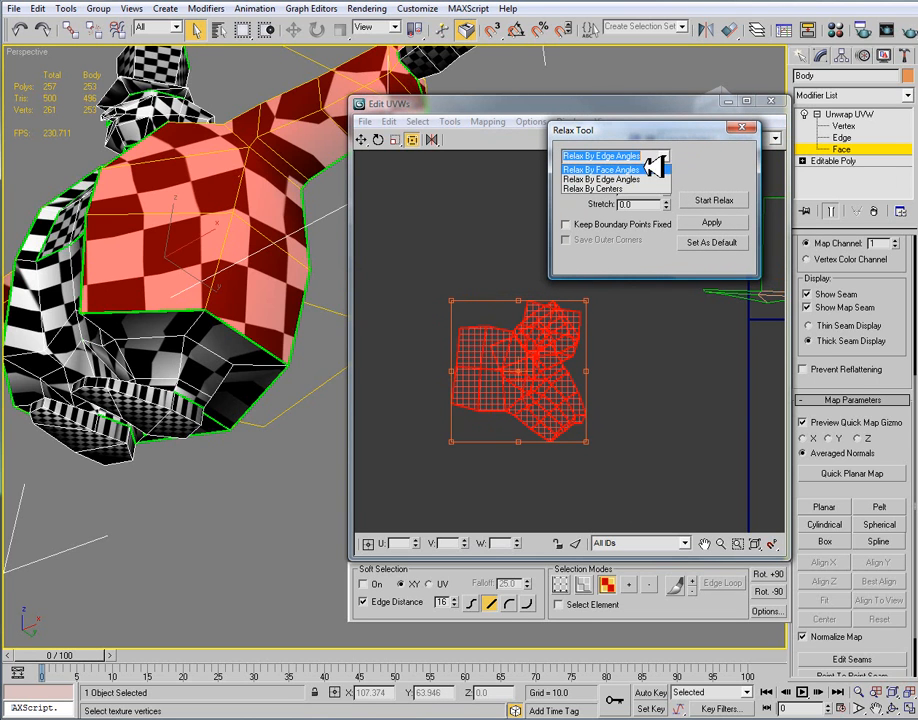
Step: Try Relax By Centers on the shell, then undo the shrunken result back to the earlier layout
left_click(602, 188)
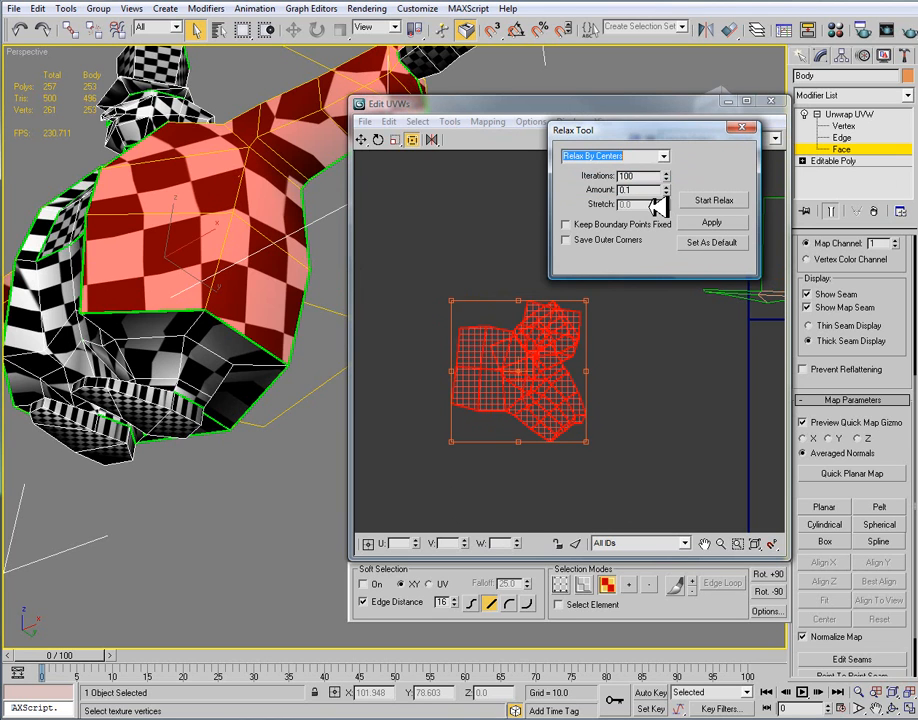
left_click(712, 200)
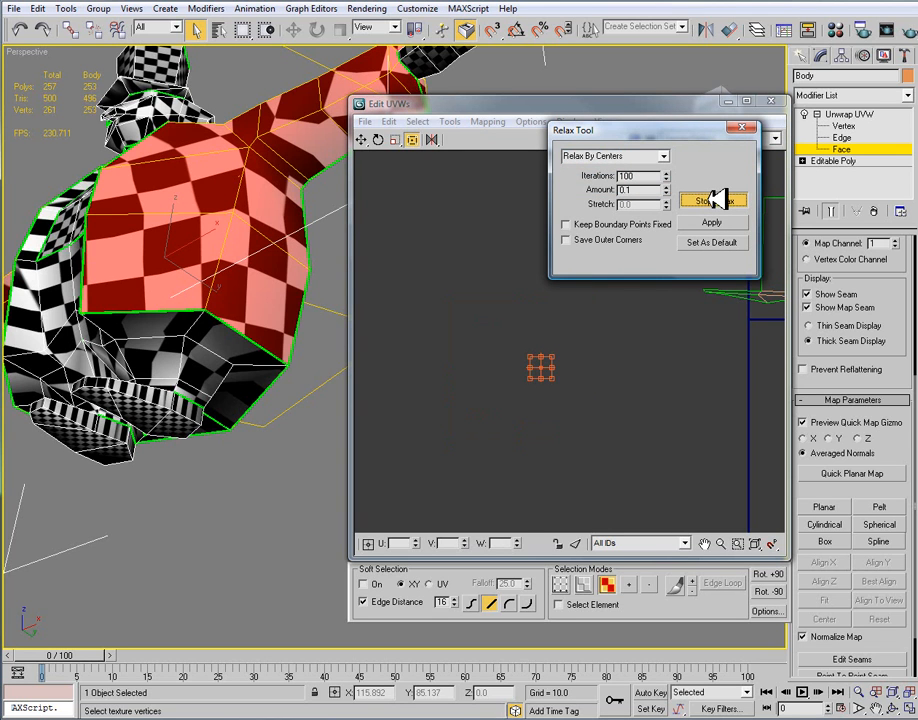
left_click(712, 200)
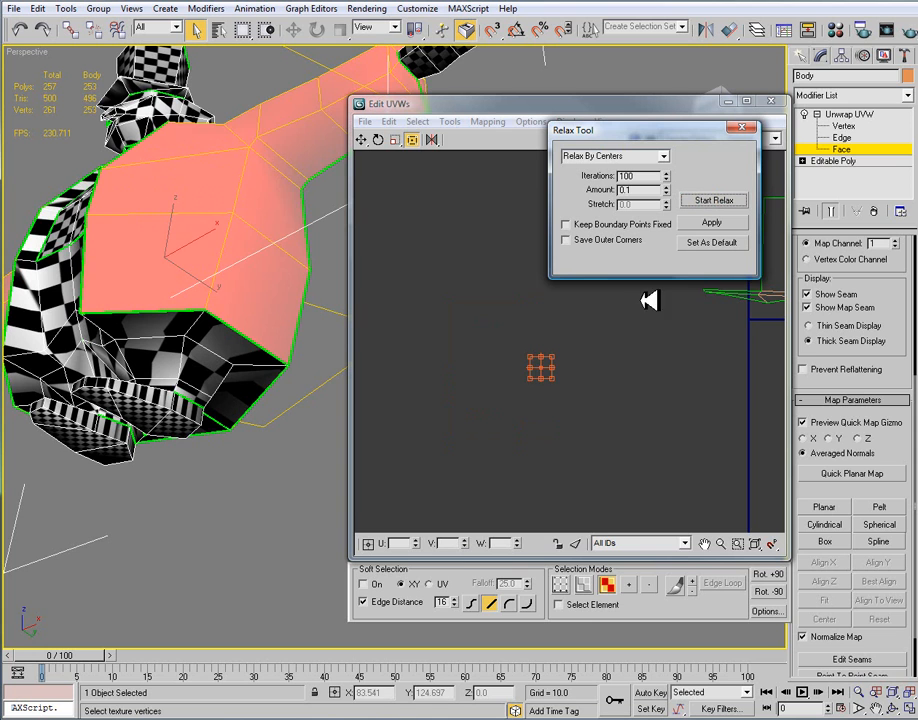
left_click(712, 222)
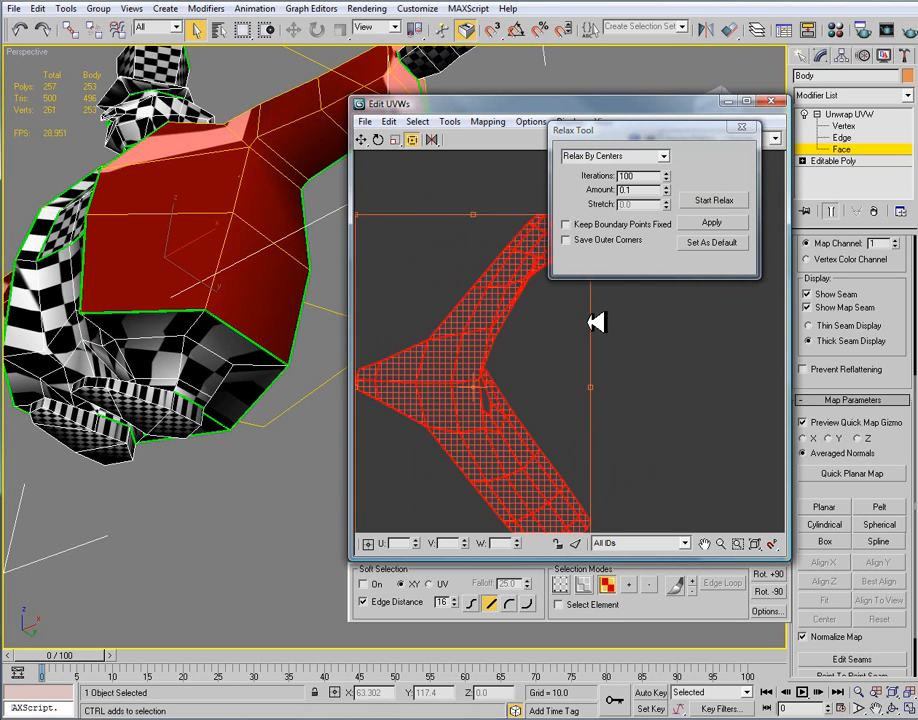
left_click(712, 200)
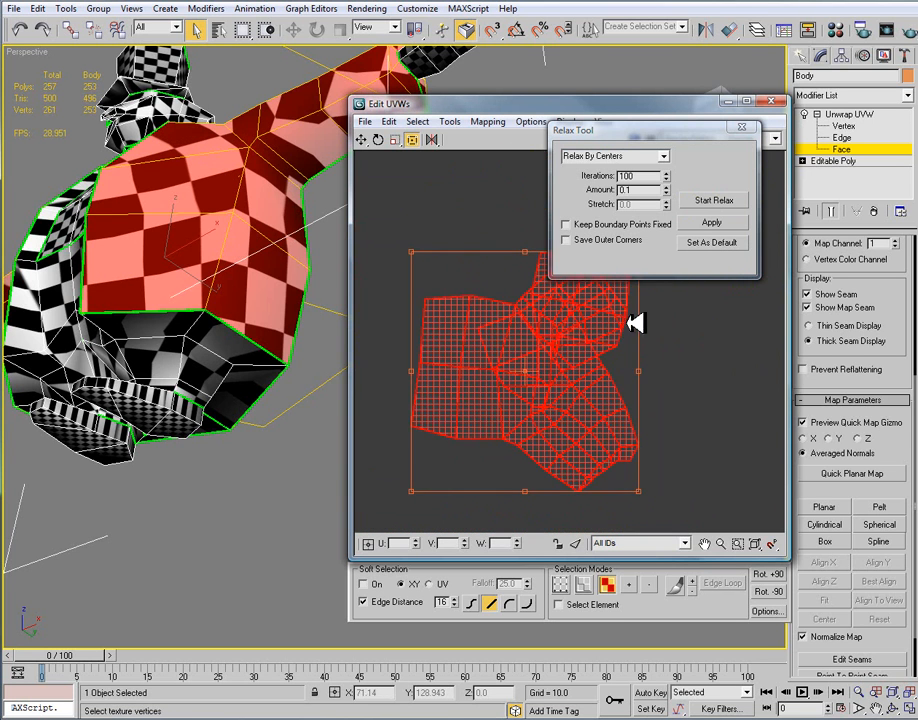
left_click(610, 156)
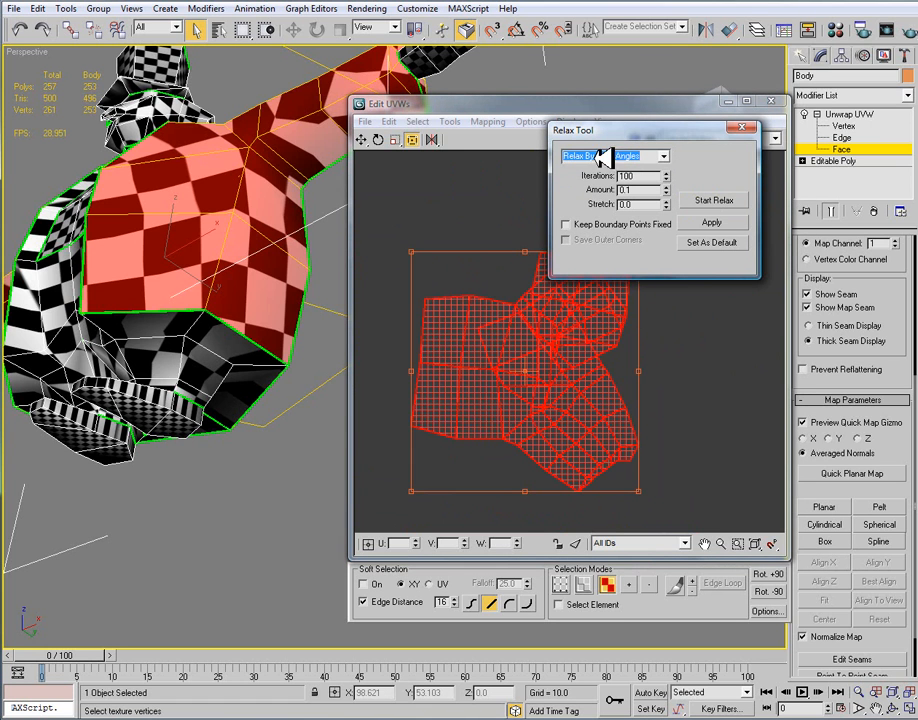
Step: Relax the shell by face angles until it lies flat and evenly spread as a jacket shape
left_click(712, 200)
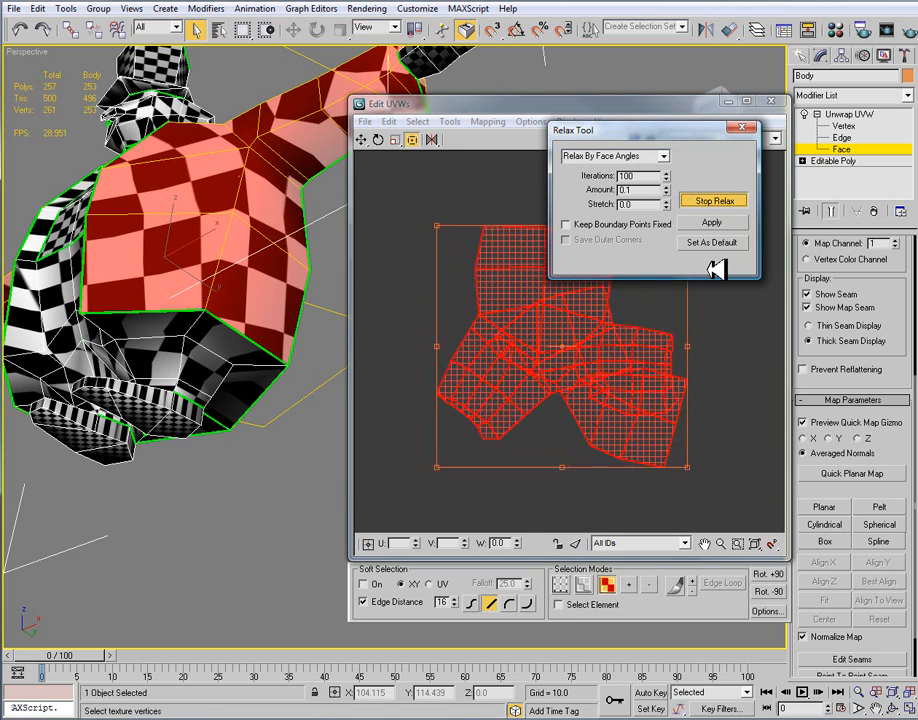
left_click(712, 200)
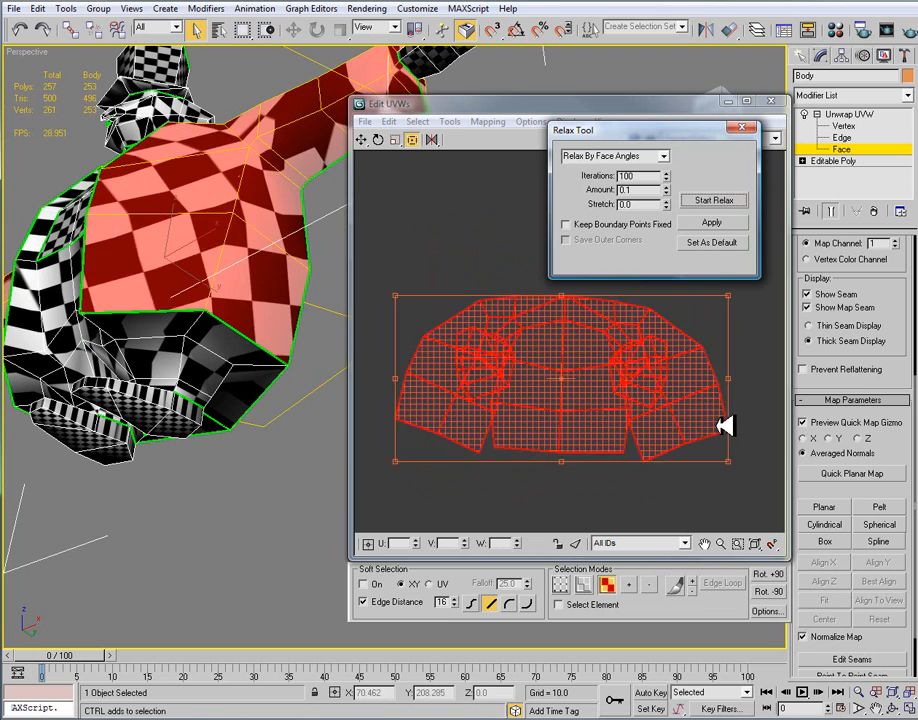
left_click(712, 200)
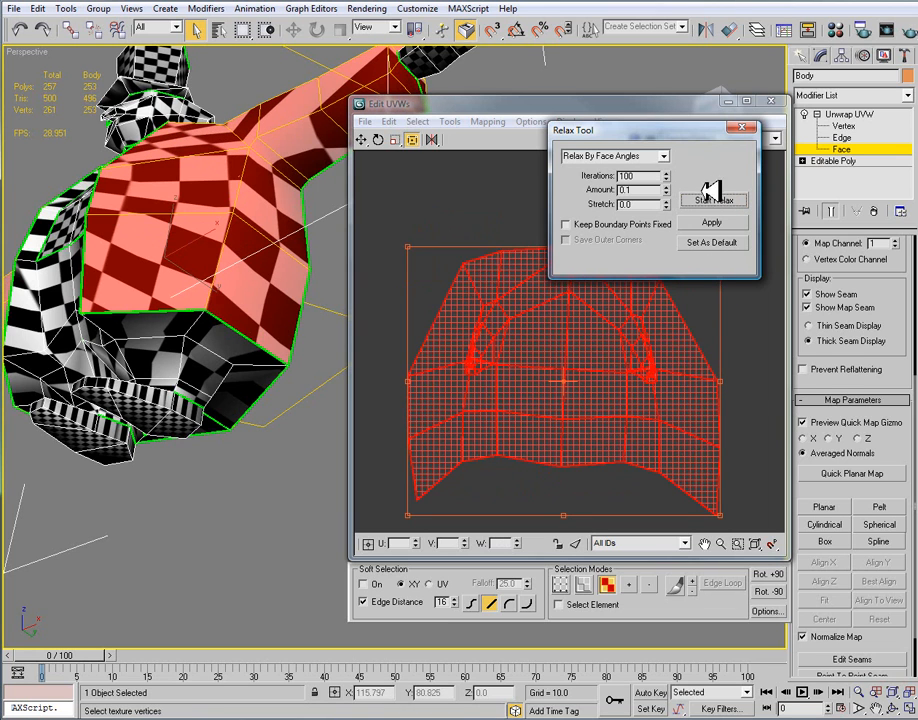
left_click(712, 200)
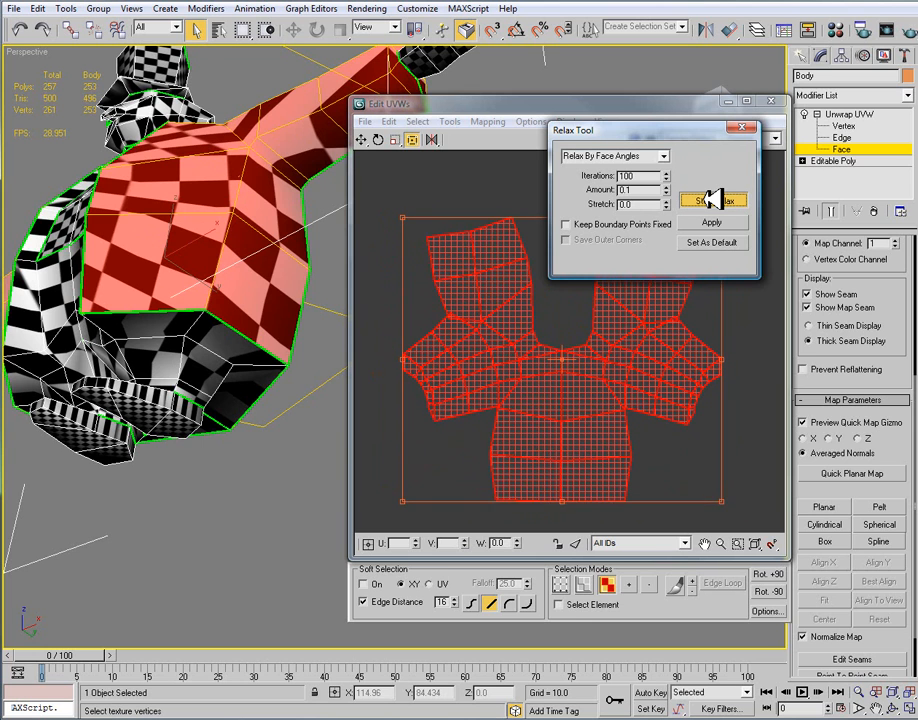
left_click(712, 200)
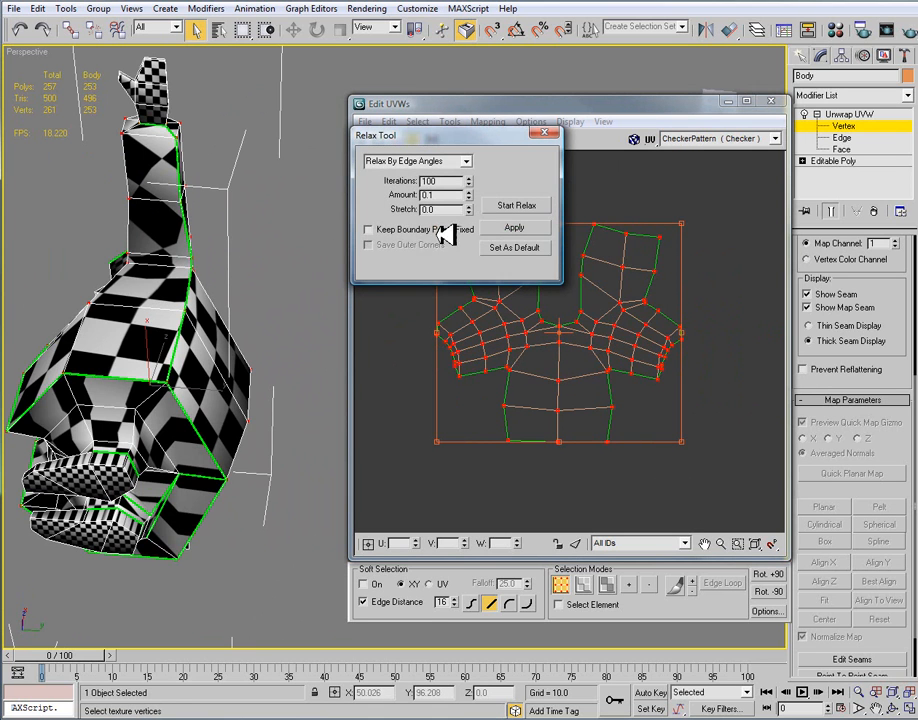
Step: Enable Keep Boundary Points Fixed with Relax By Face Angles, then dismiss the Relax Tool
left_click(416, 160)
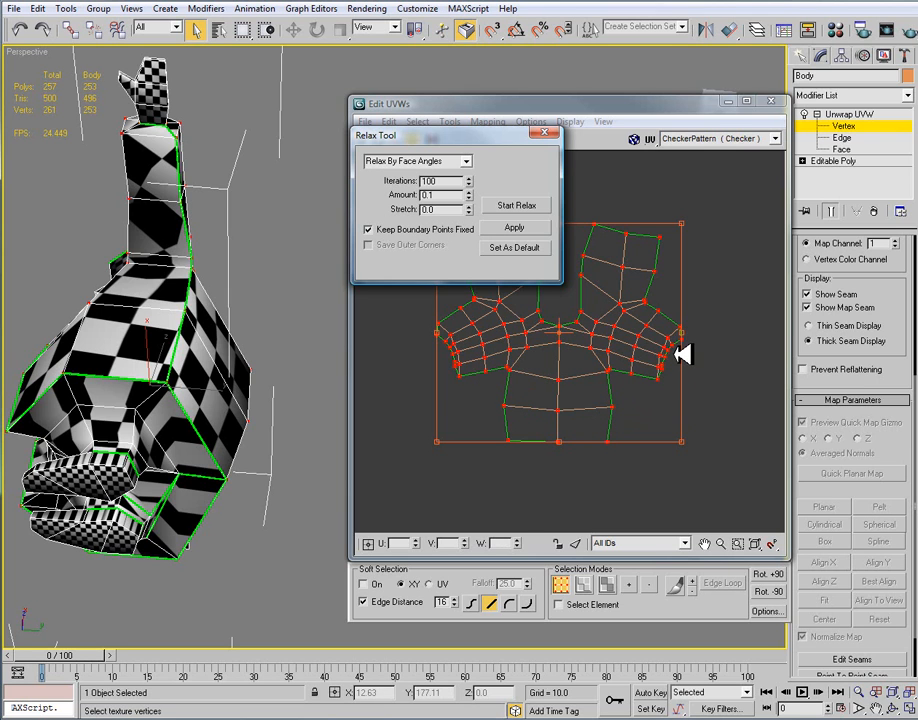
mouse_move(568, 398)
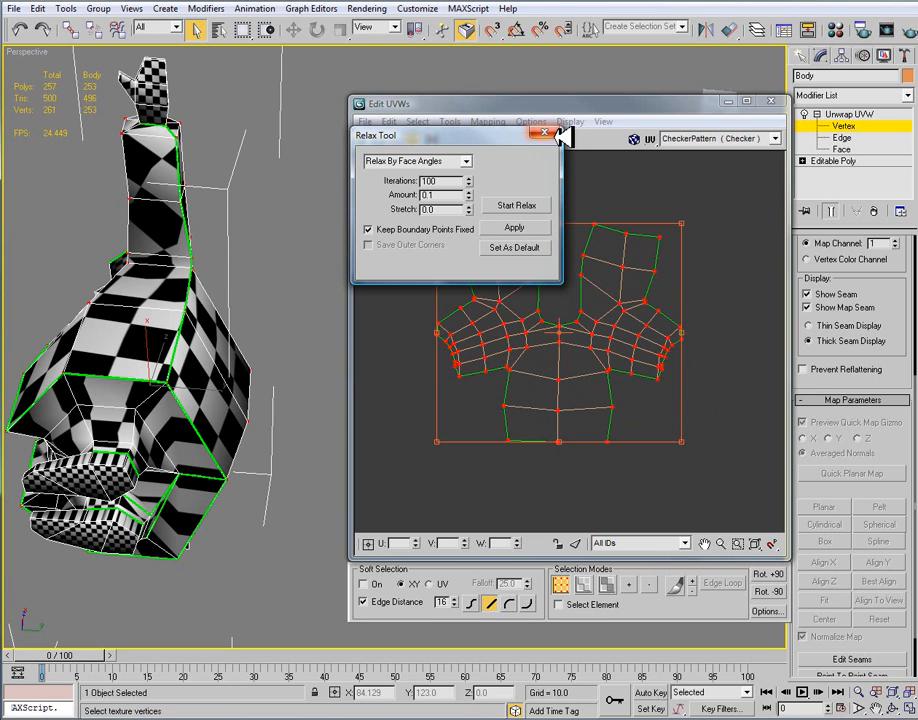
left_click(544, 134)
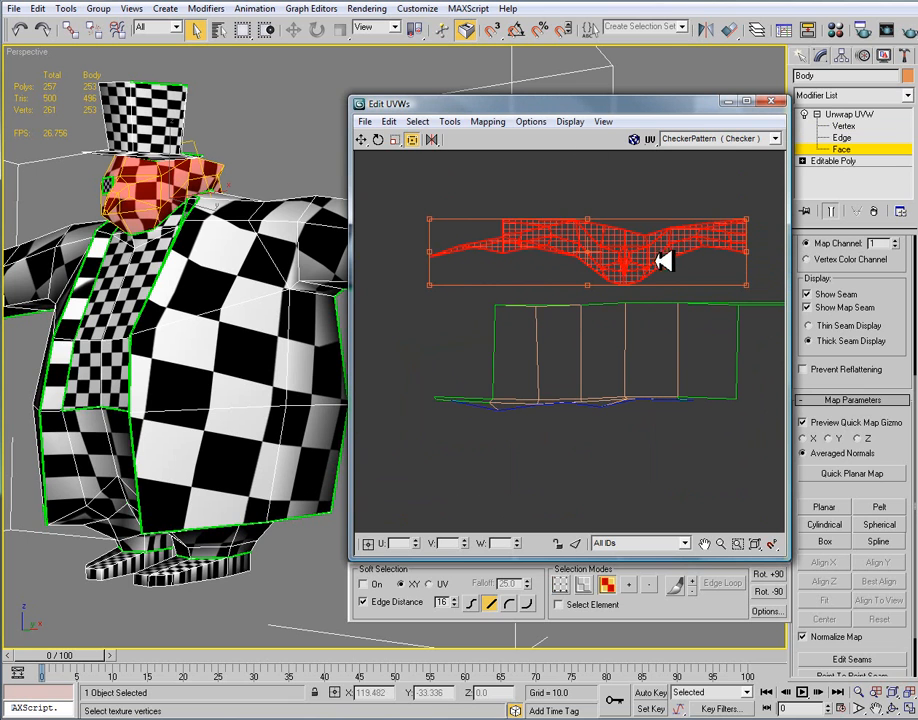
Step: Run Relax By Face Angles on the face UVs via Tools > Relax and dismiss the Relax Tool
left_click(448, 122)
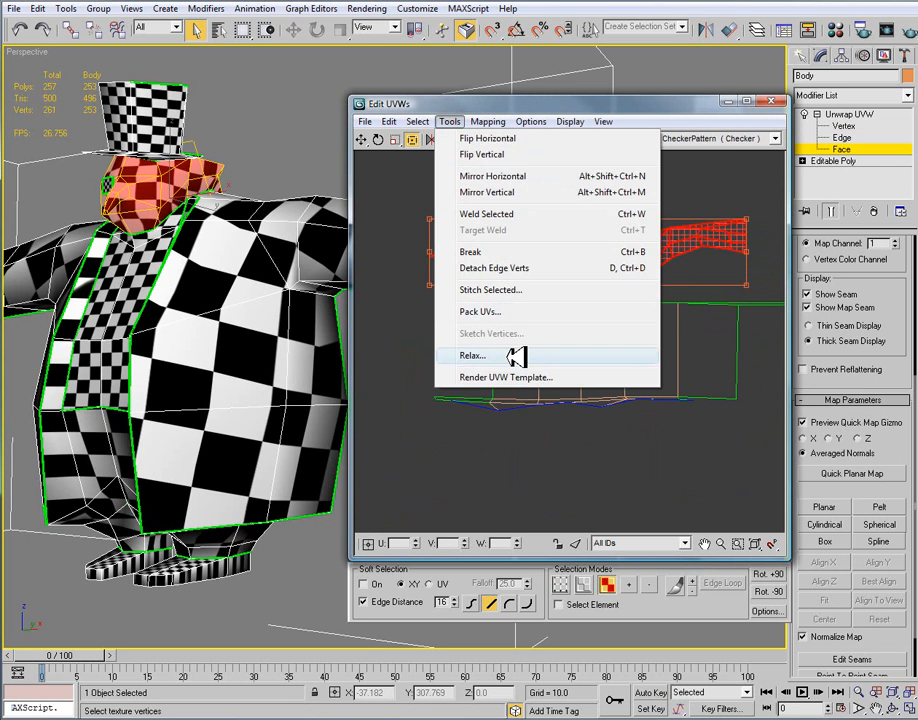
left_click(472, 356)
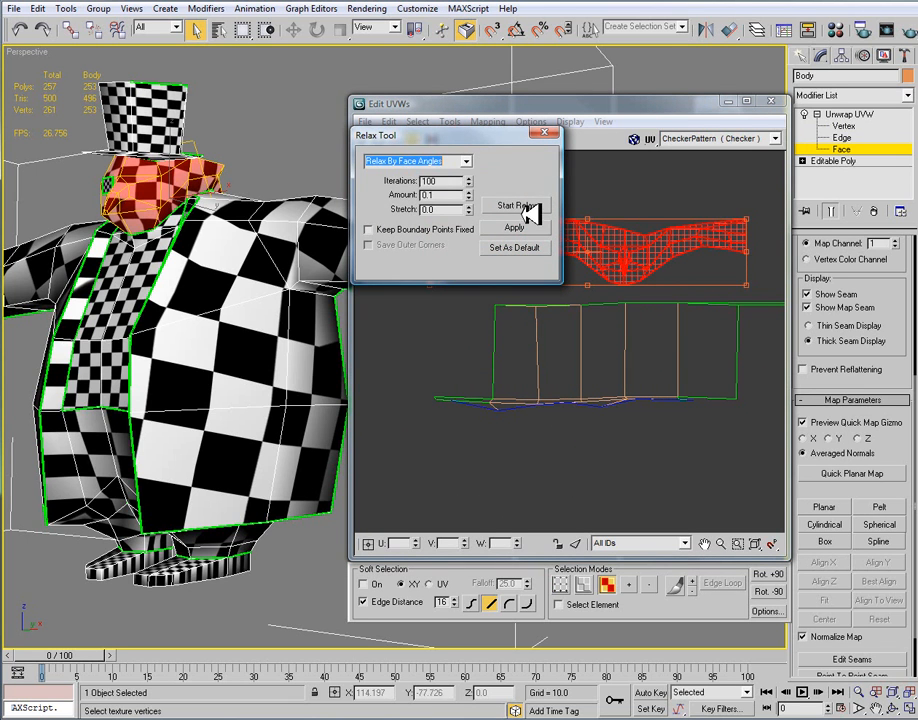
left_click(512, 228)
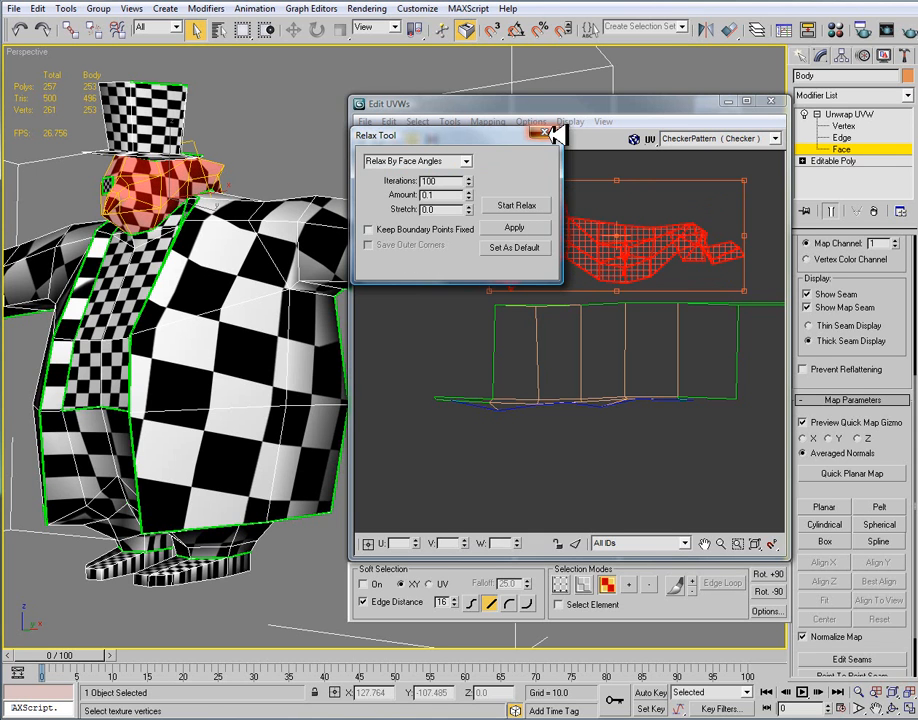
left_click(544, 132)
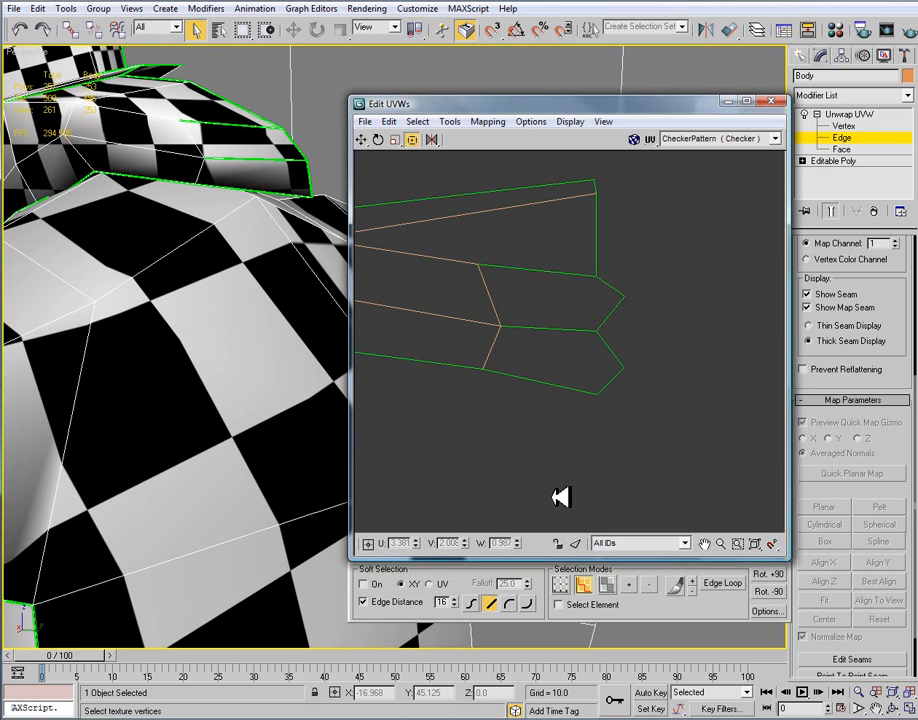
mouse_move(588, 584)
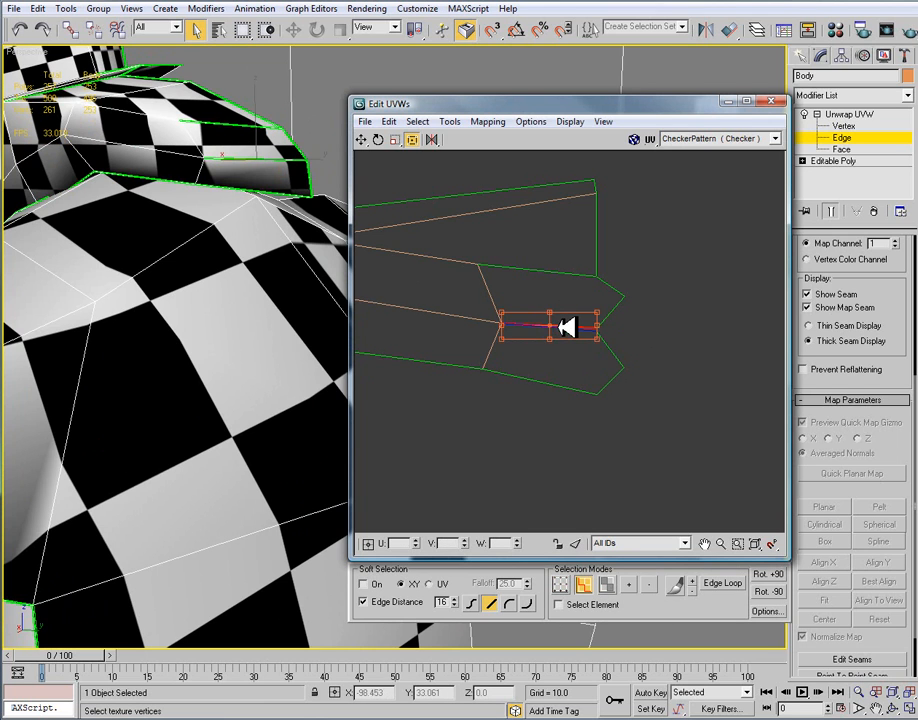
Step: Stitch Selected on the chosen jacket seam edges, confirm, and switch to Vertex sub-object level
left_click_drag(564, 328, 580, 320)
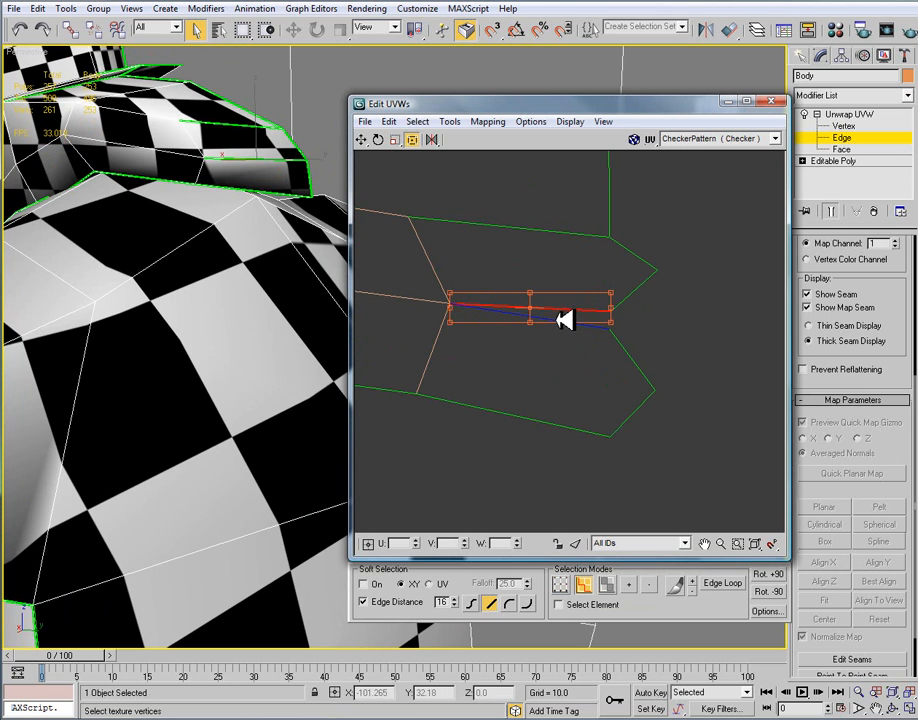
left_click(448, 122)
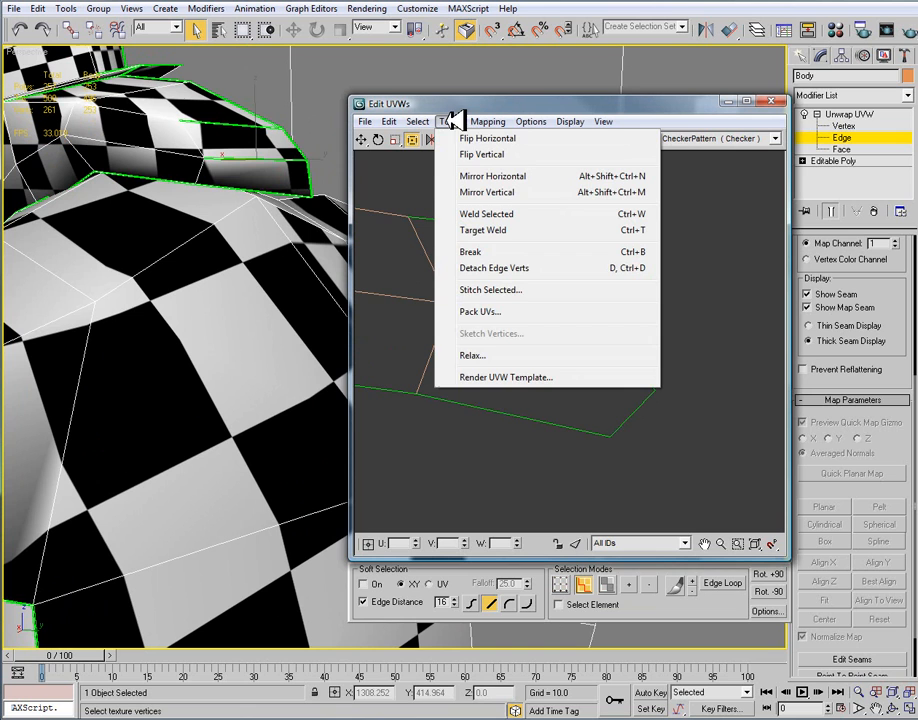
left_click(490, 288)
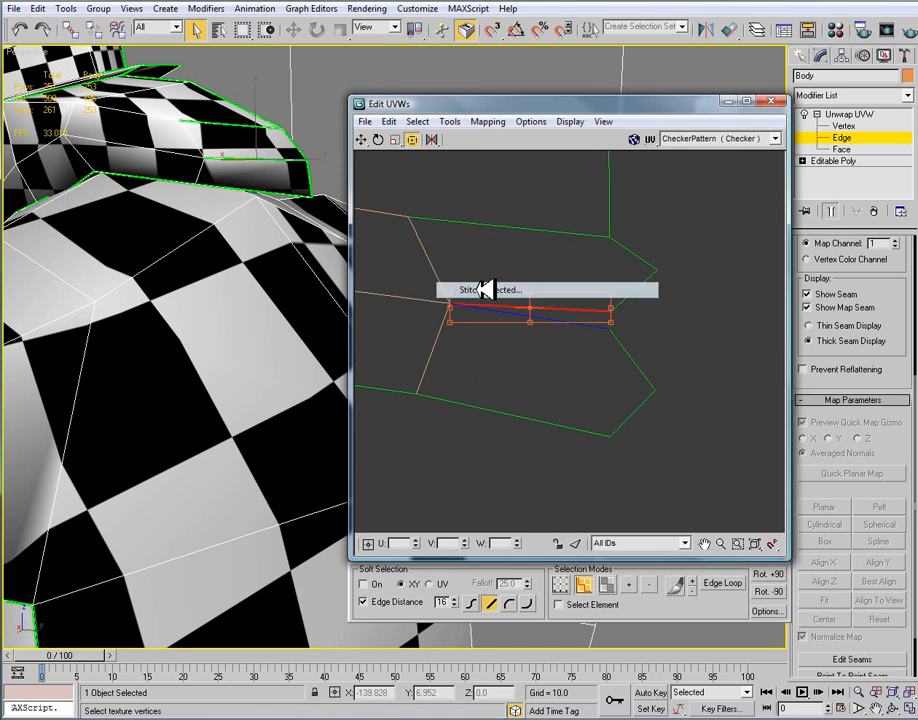
left_click(486, 288)
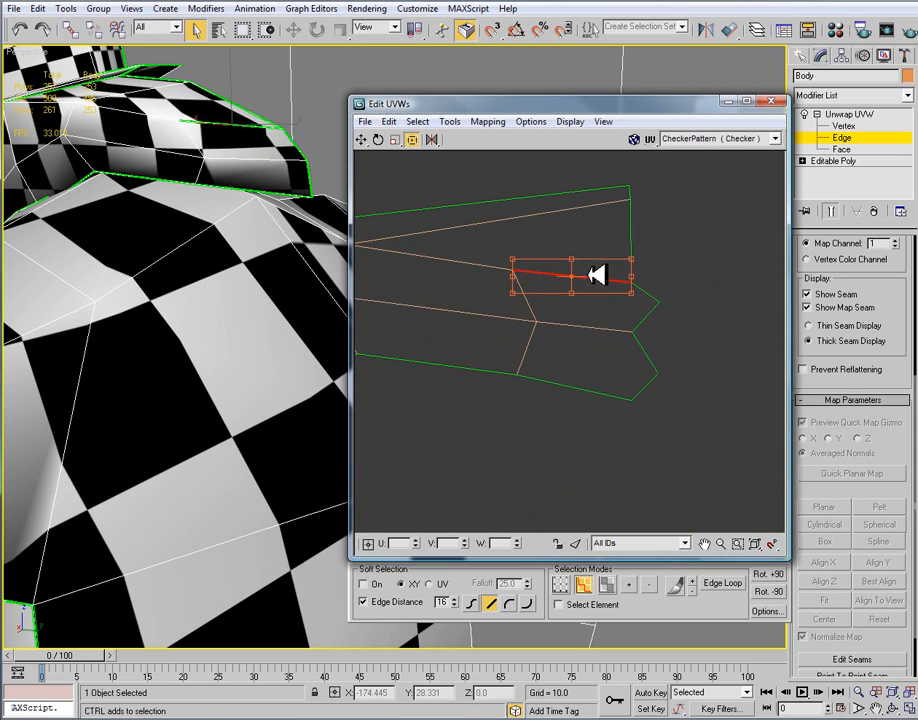
left_click(448, 122)
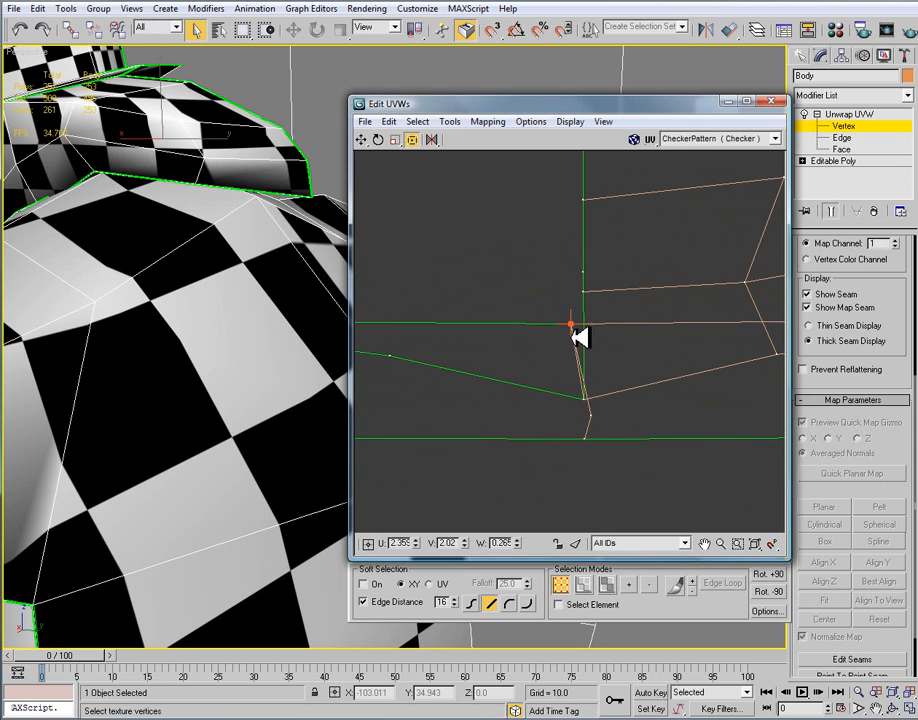
Step: Drag the loose seam vertices, including the corner and a face-shell edge vertex, into line along the border
left_click_drag(572, 330, 596, 404)
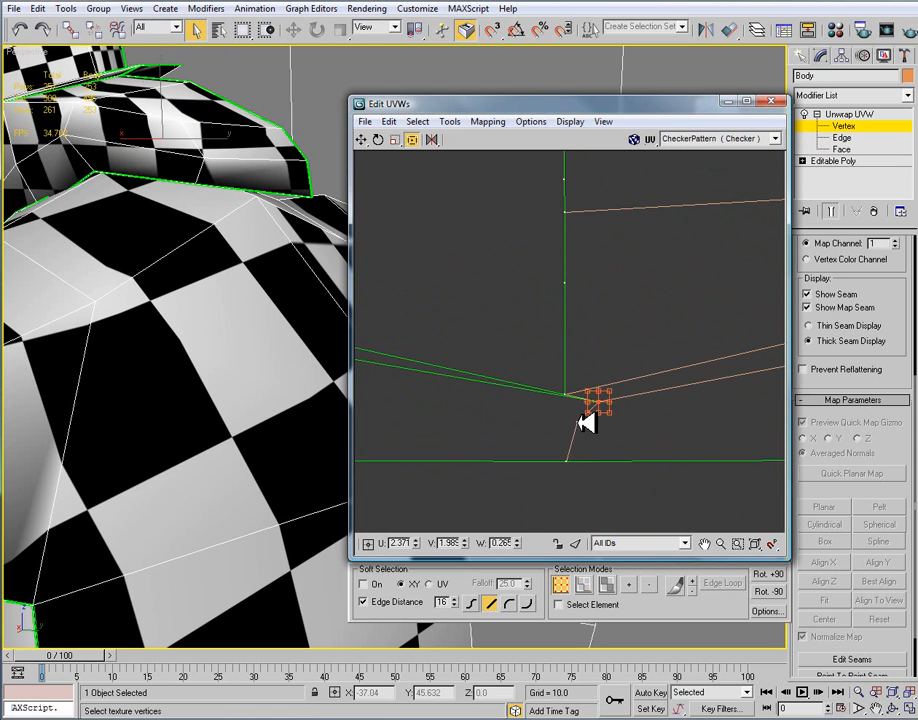
left_click_drag(600, 400, 572, 414)
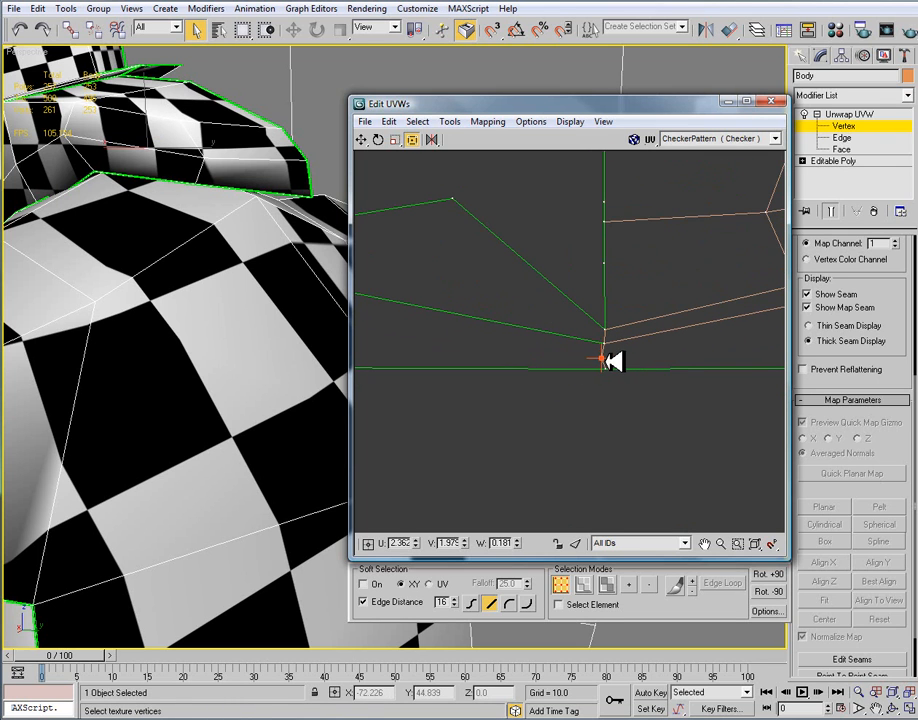
left_click_drag(604, 360, 744, 330)
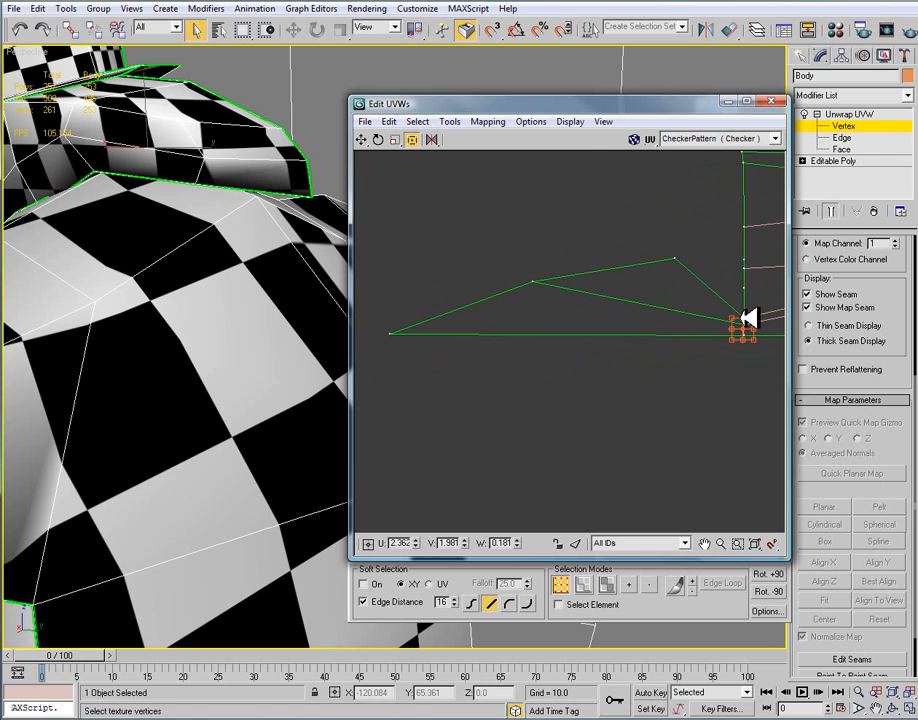
left_click_drag(744, 320, 500, 344)
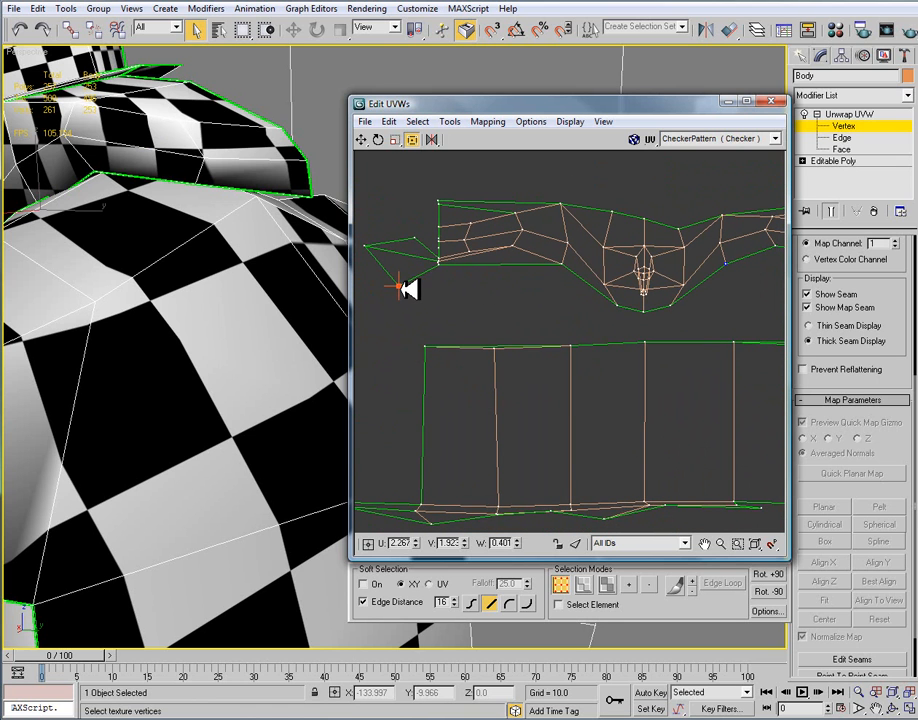
left_click_drag(400, 288, 384, 278)
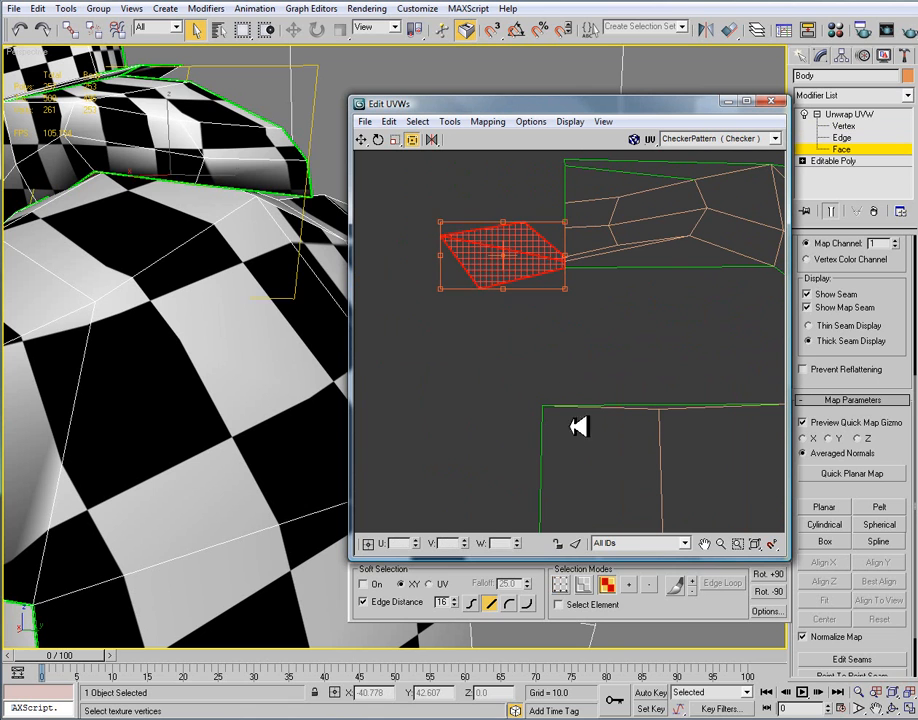
Step: At Vertex level, pull the stray face-shell vertex flush with the outline
left_click(416, 122)
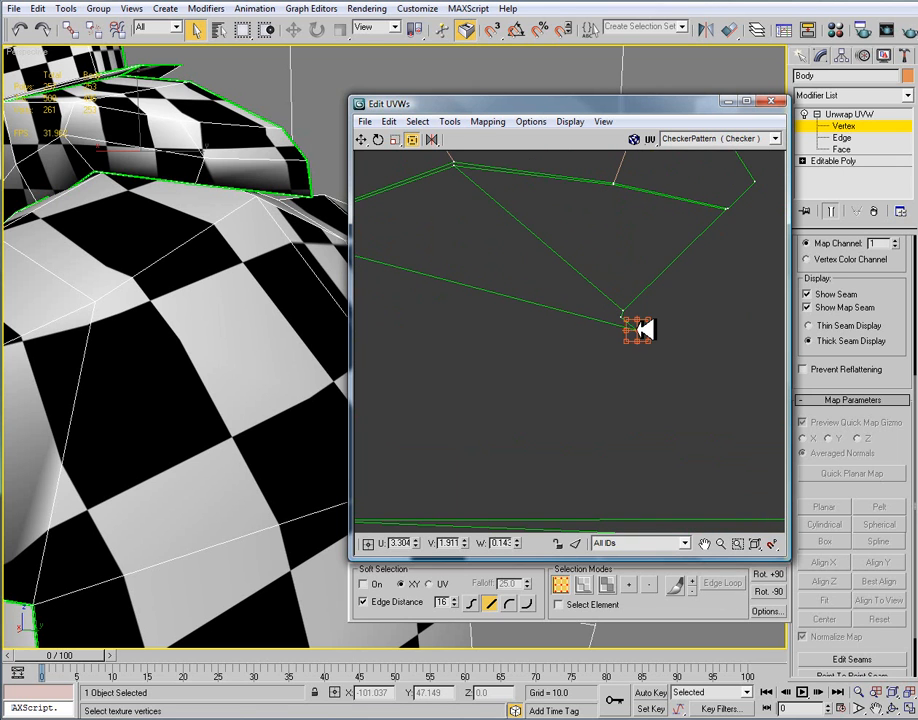
left_click_drag(640, 330, 530, 318)
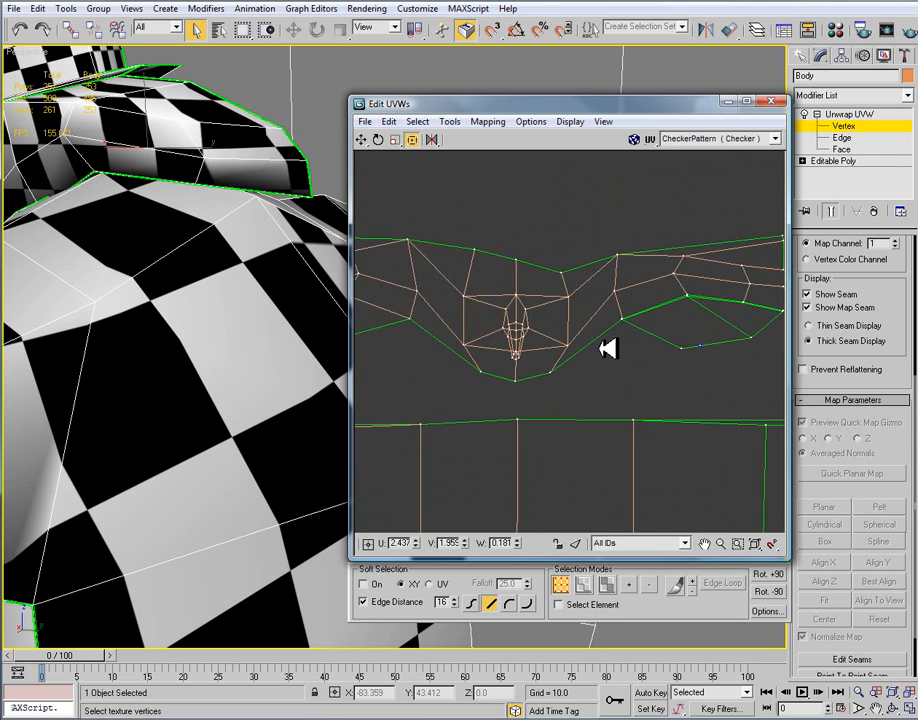
Step: At Edge level stitch the face seam via the right-click menu, then select the two side patches at Face level
left_click(844, 128)
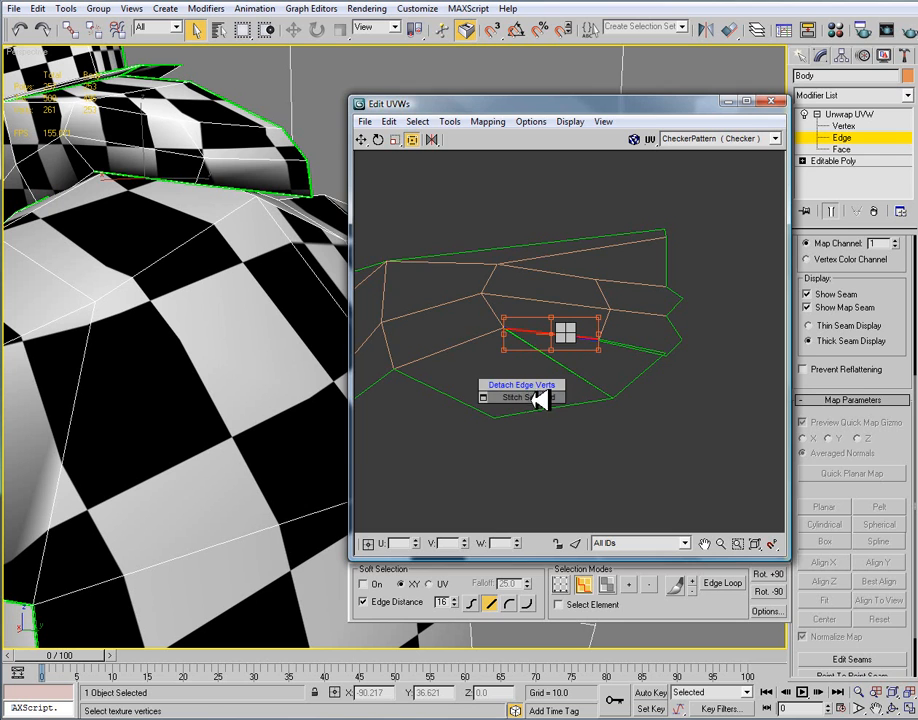
right_click(564, 330)
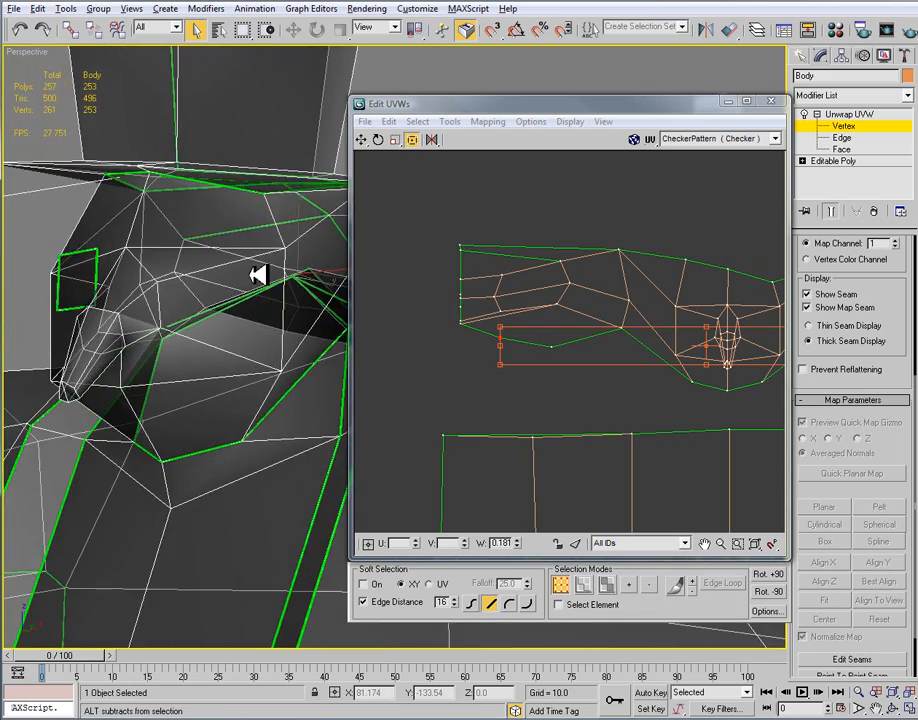
left_click(842, 148)
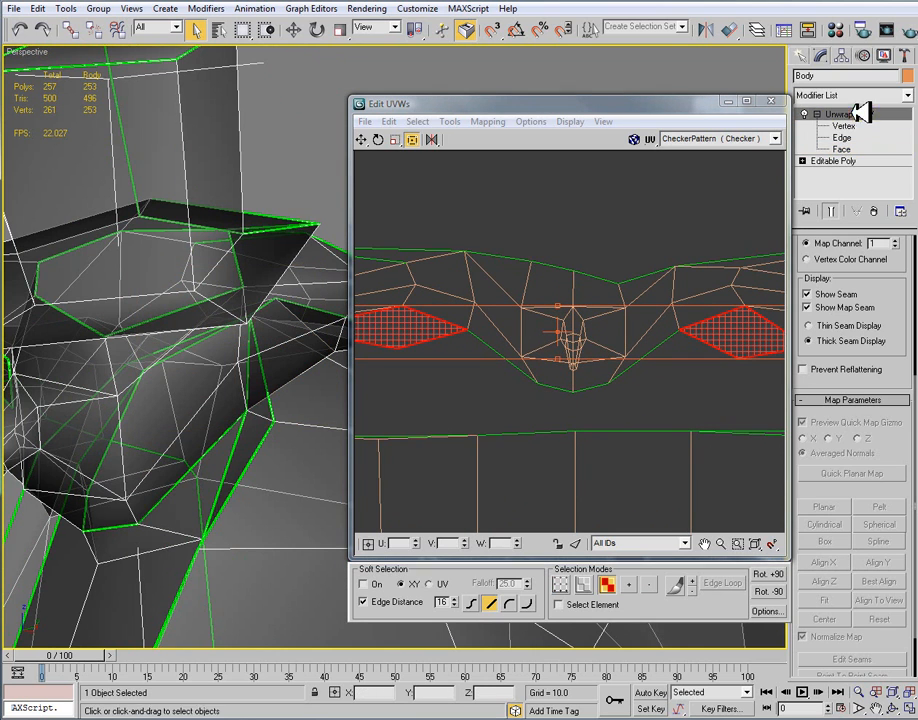
Step: Collapse All on the body's modifier stack to an editable poly, confirm, and leave sub-object editing
right_click(830, 112)
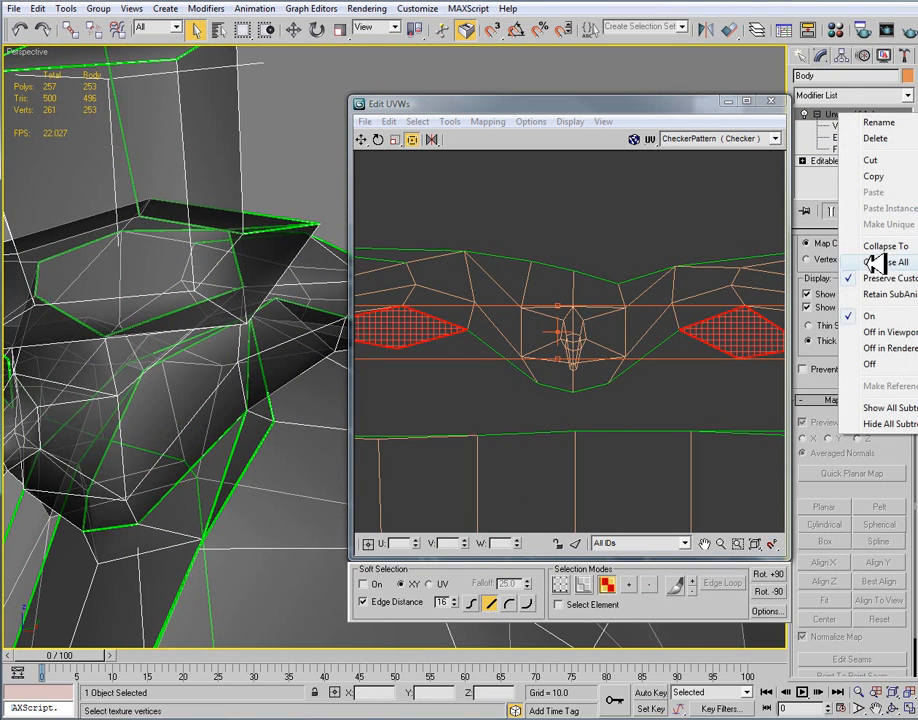
left_click(884, 246)
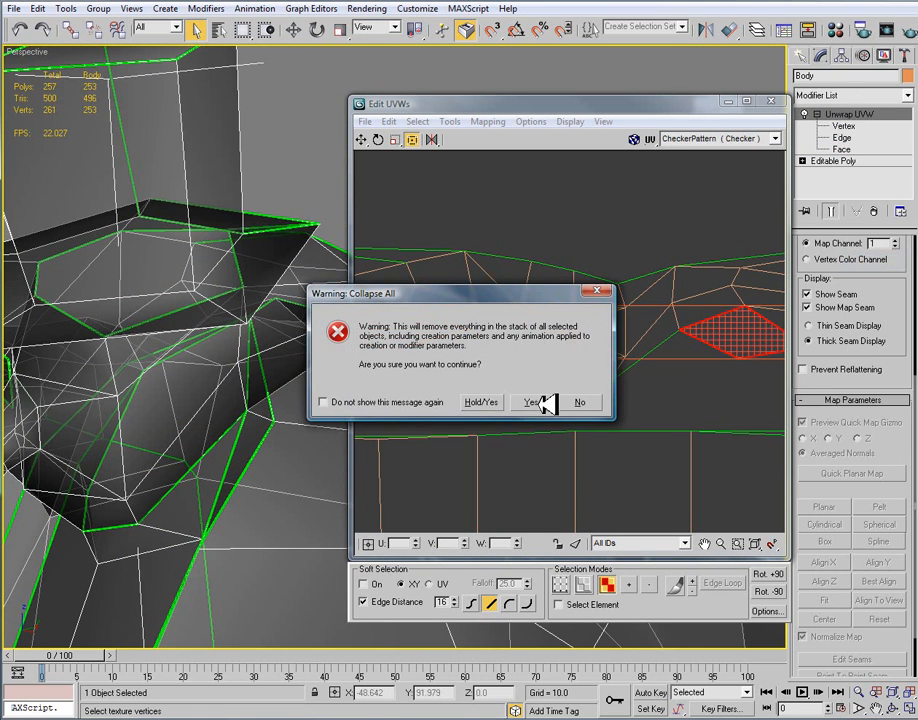
left_click(532, 400)
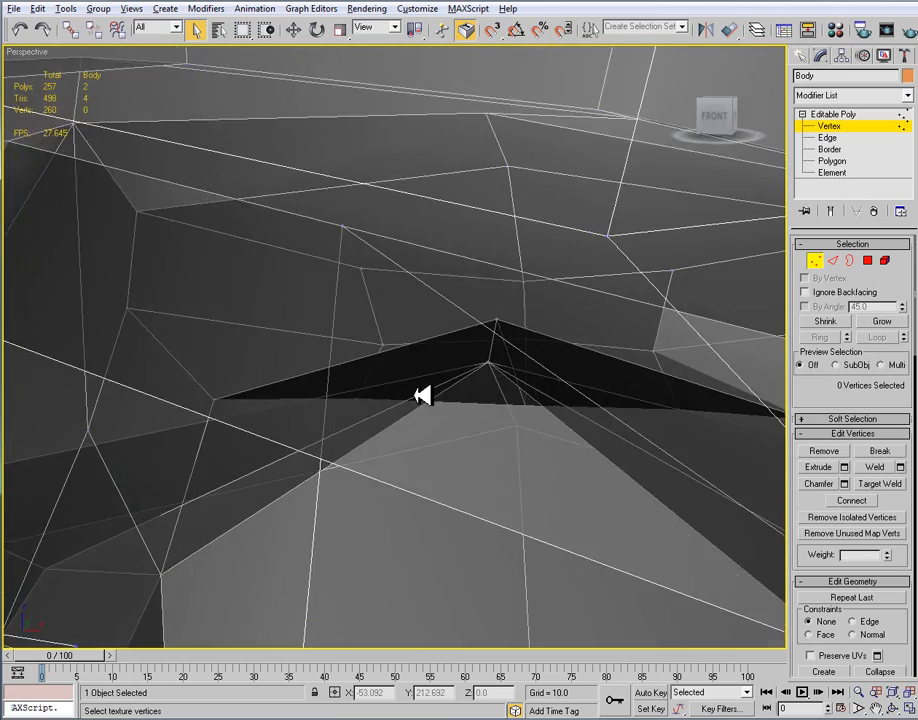
left_click_drag(420, 396, 540, 388)
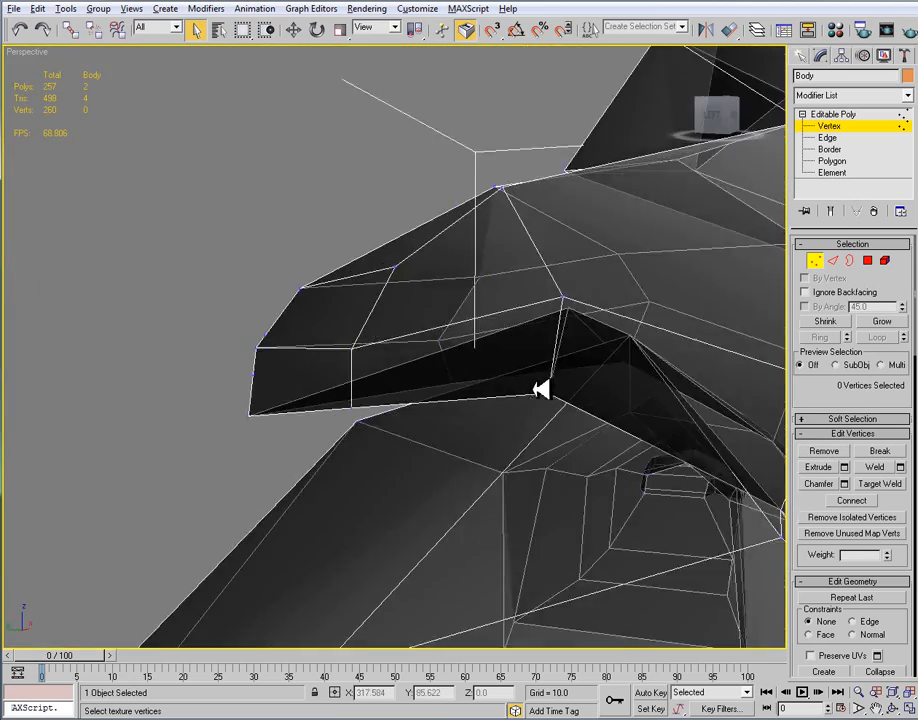
left_click(836, 112)
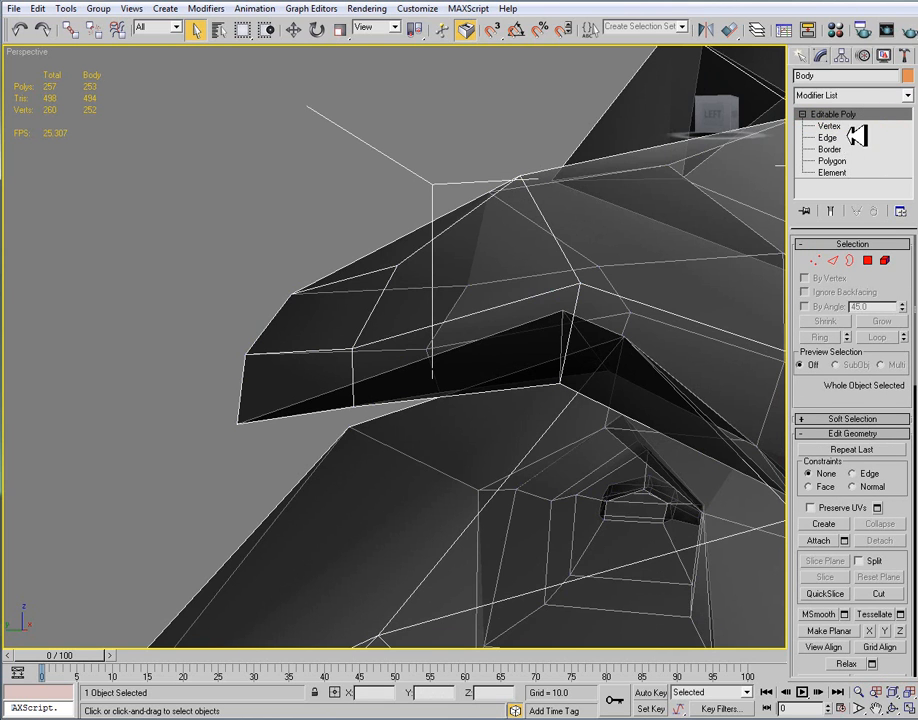
left_click(848, 96)
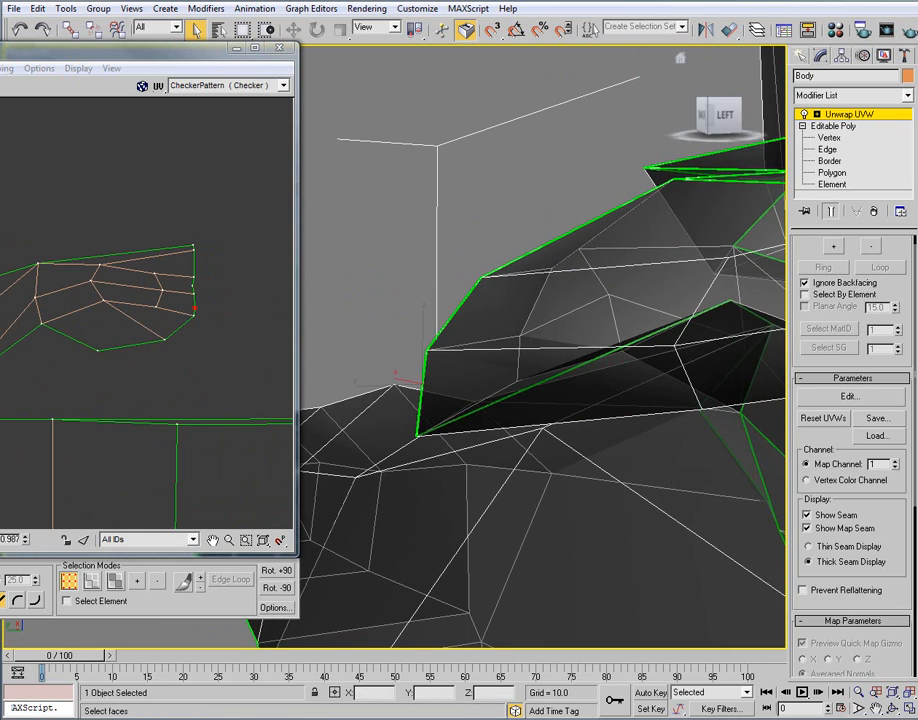
Step: Collapse the body's stack again and add a fresh Unwrap UVW modifier from the Modifier List
right_click(840, 112)
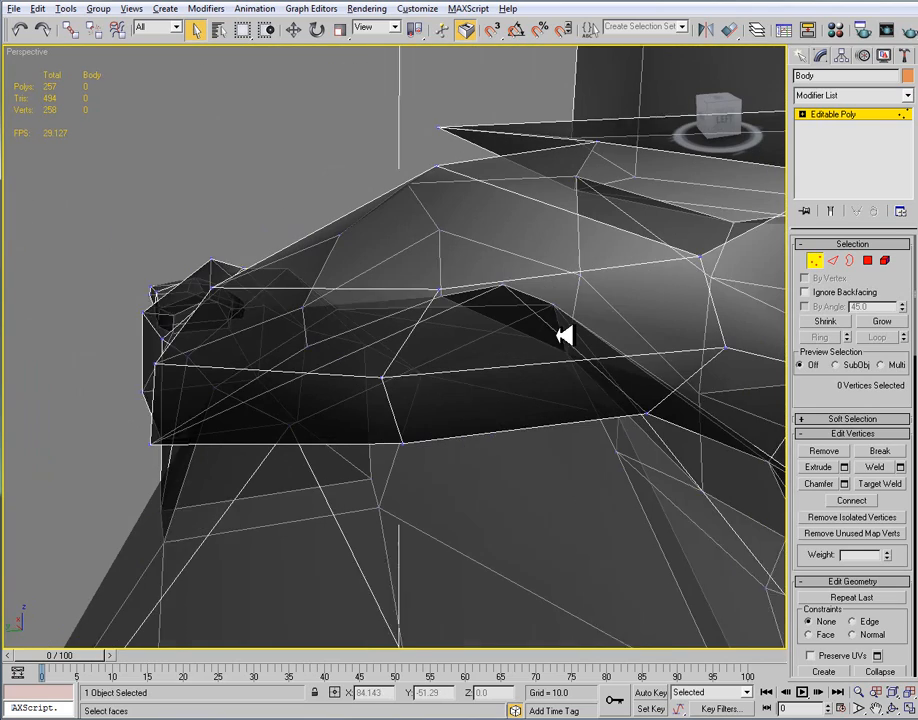
left_click(908, 96)
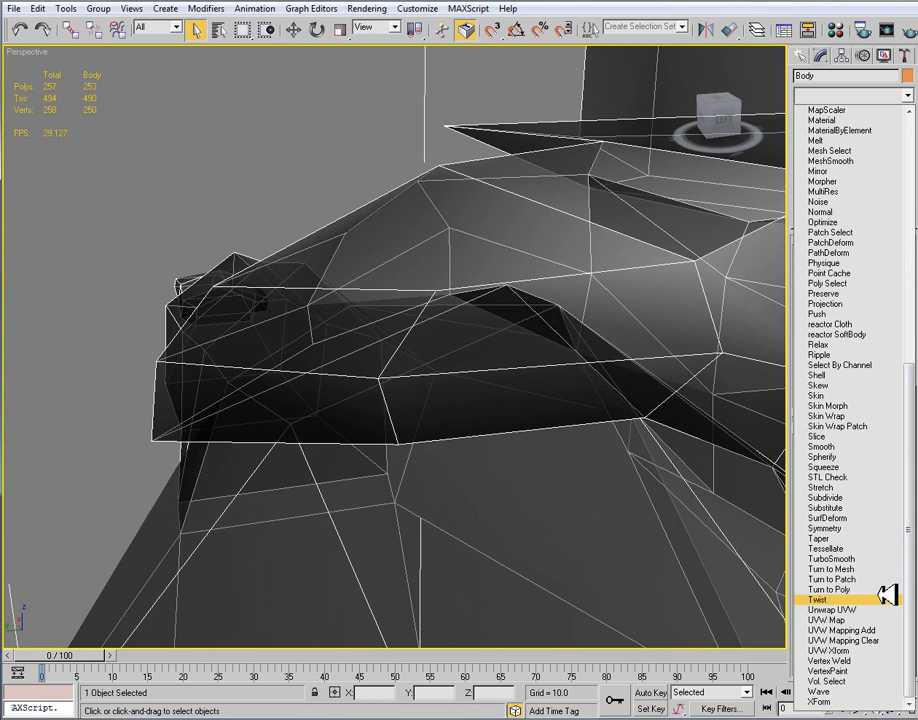
left_click(830, 608)
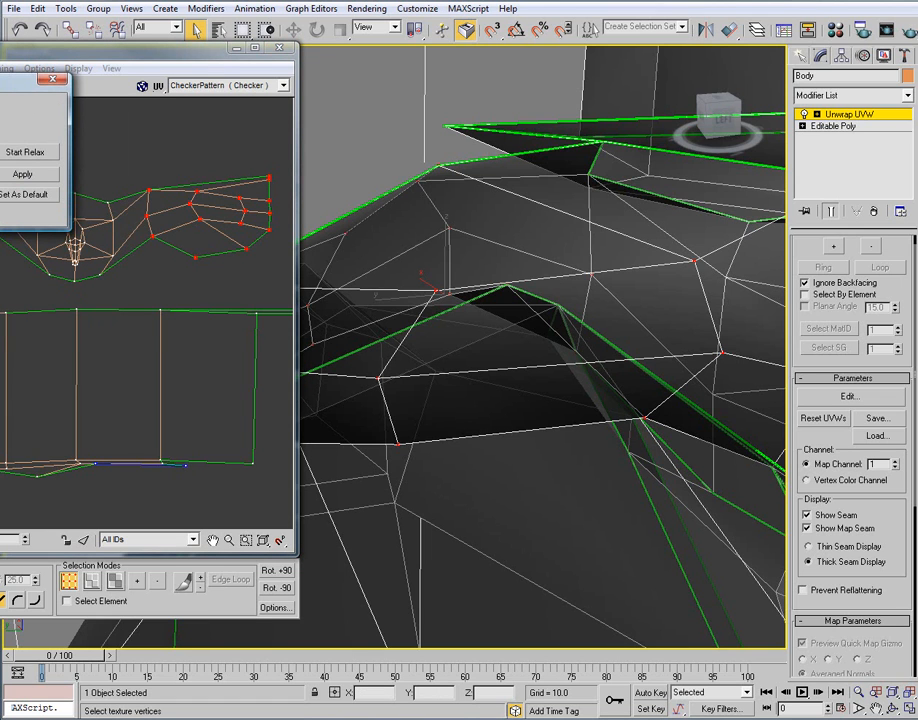
Step: Apply the relax to the remaining face UVs so the layout spreads evenly
left_click(24, 172)
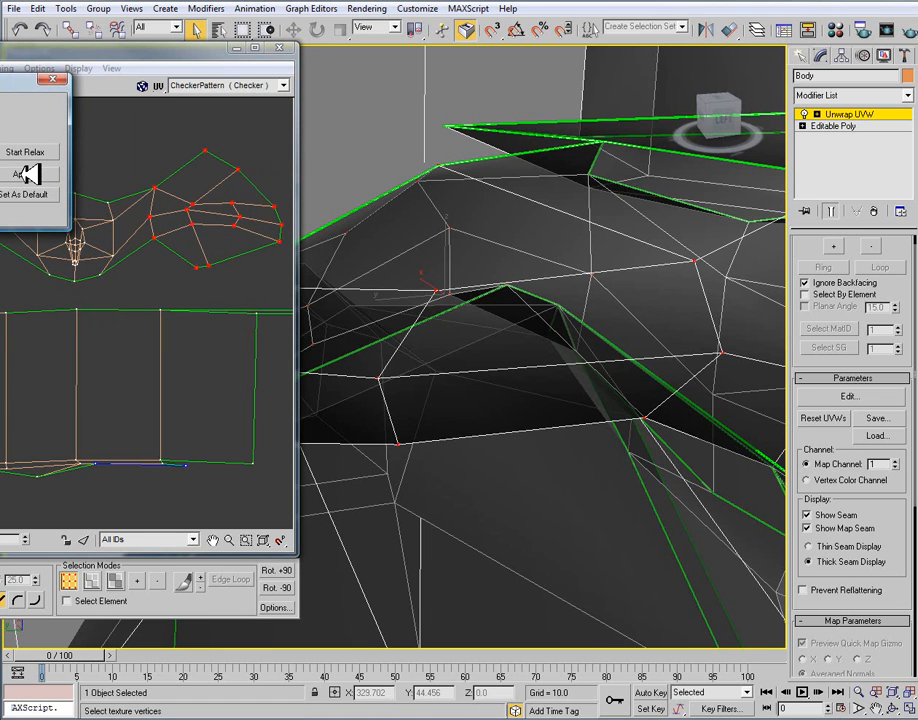